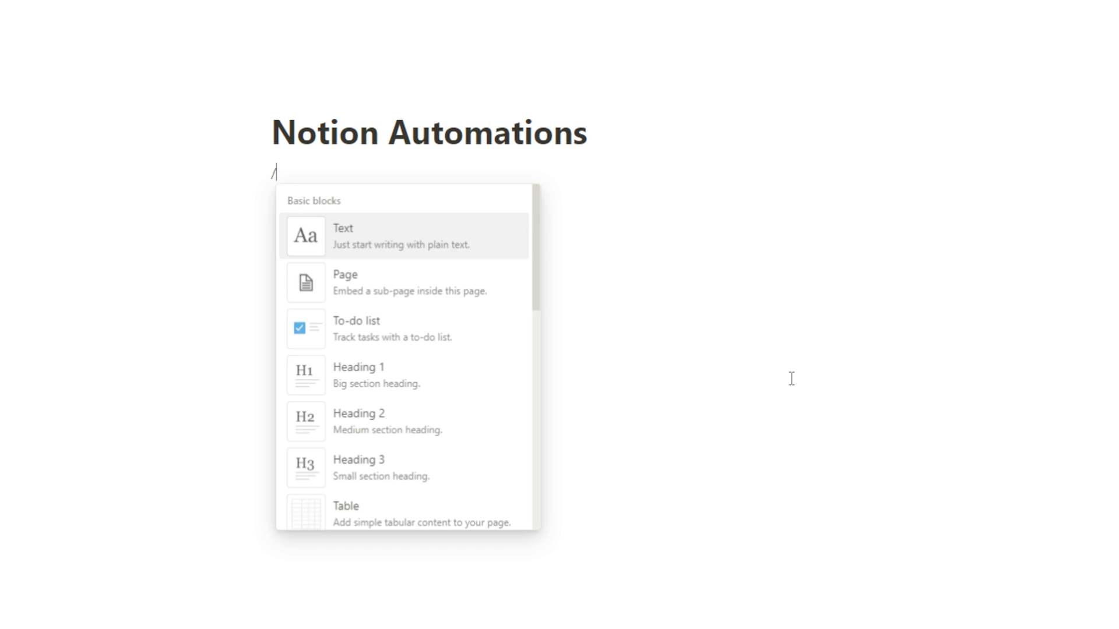
- Insert an empty inline table database with Name and Tags columns via /inline
text(inline)
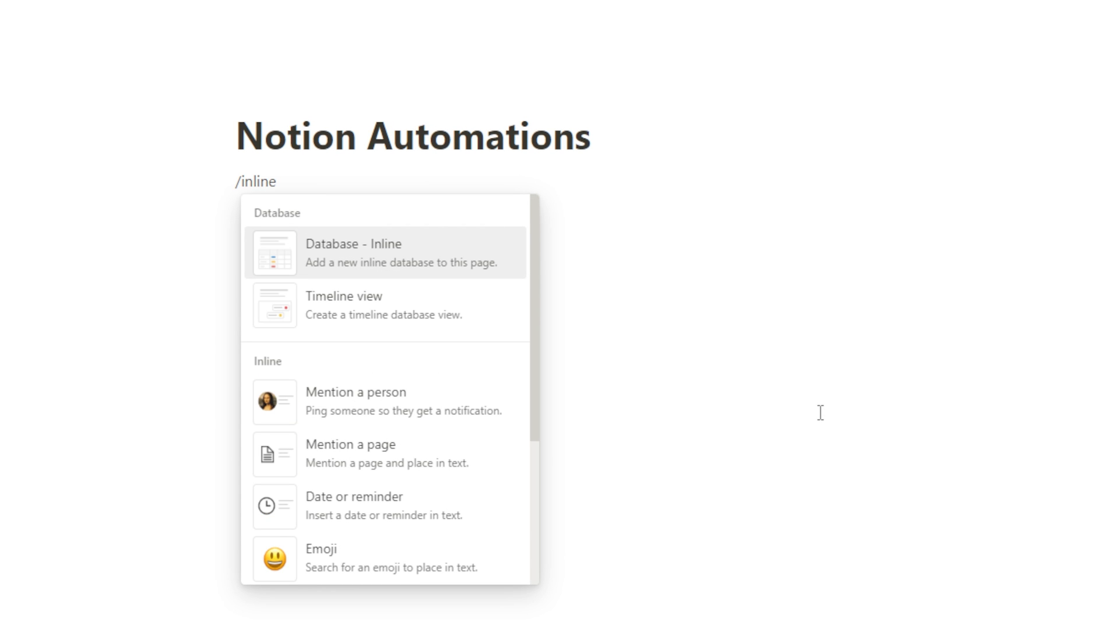
click(351, 252)
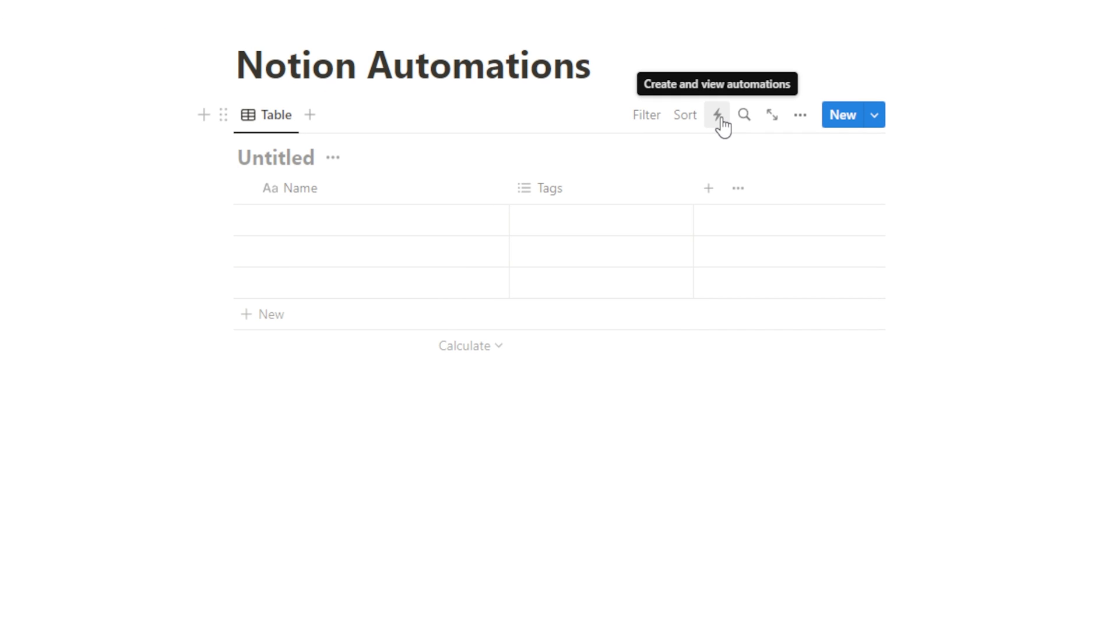
click(717, 115)
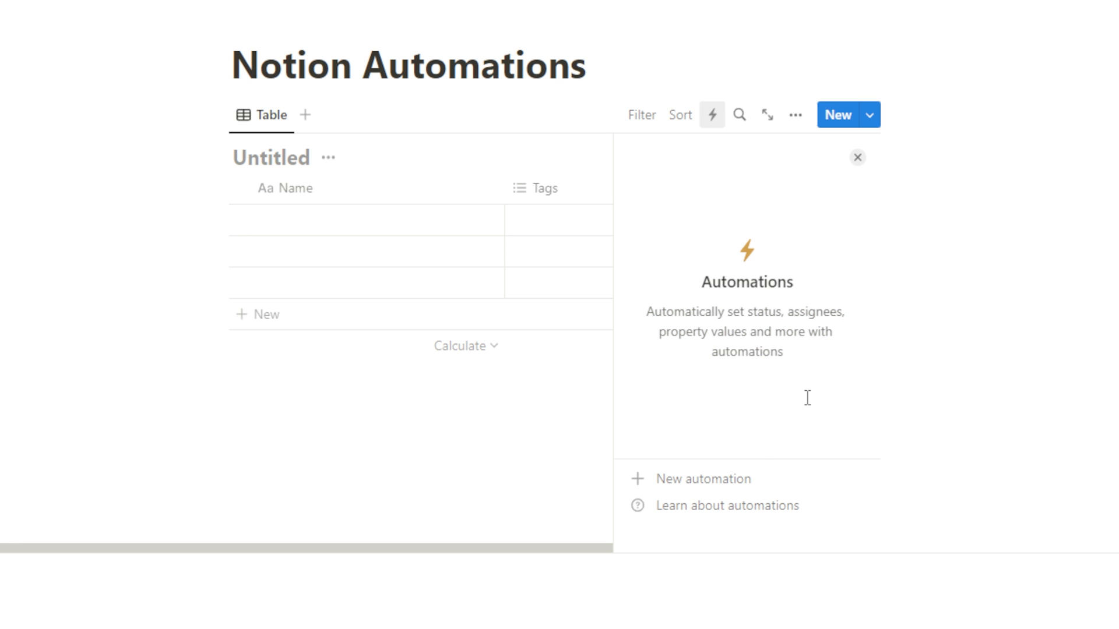
mouse_move(703, 479)
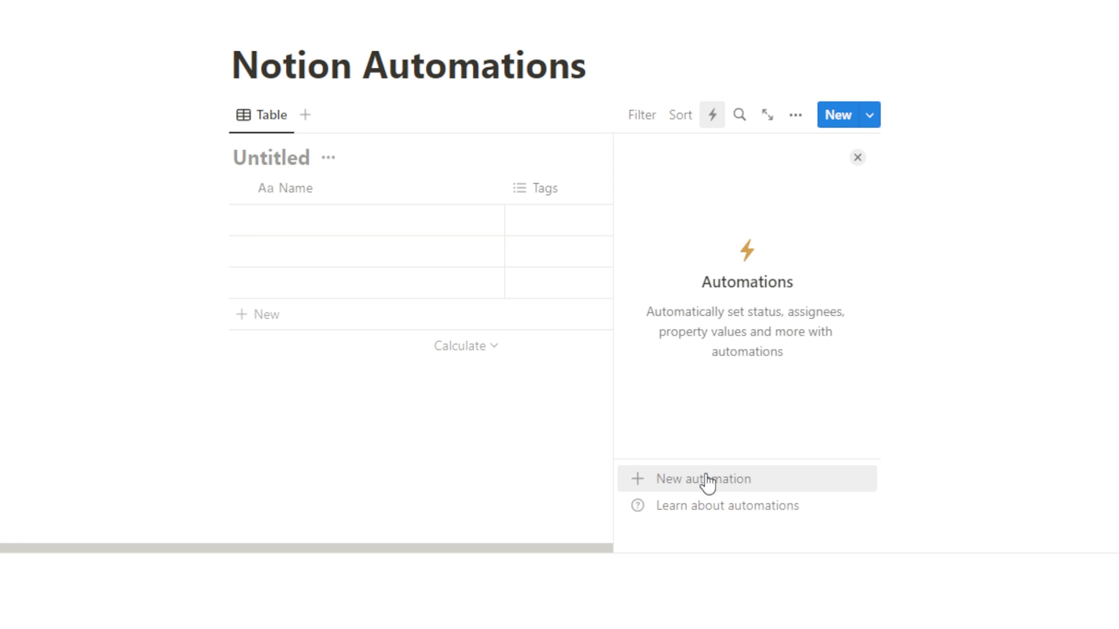
click(703, 479)
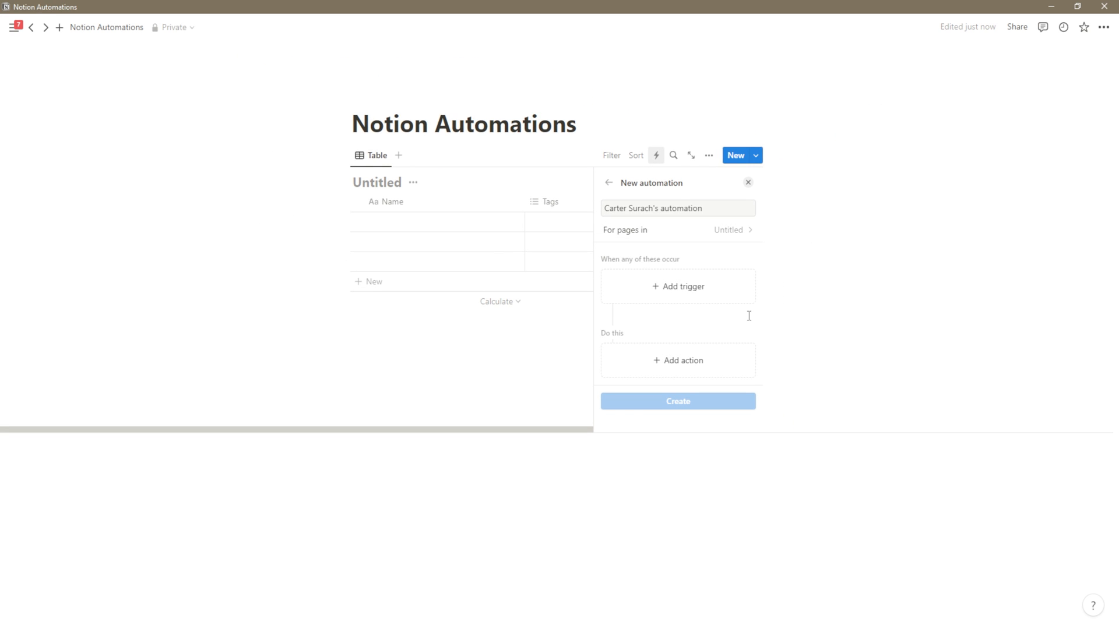
click(748, 183)
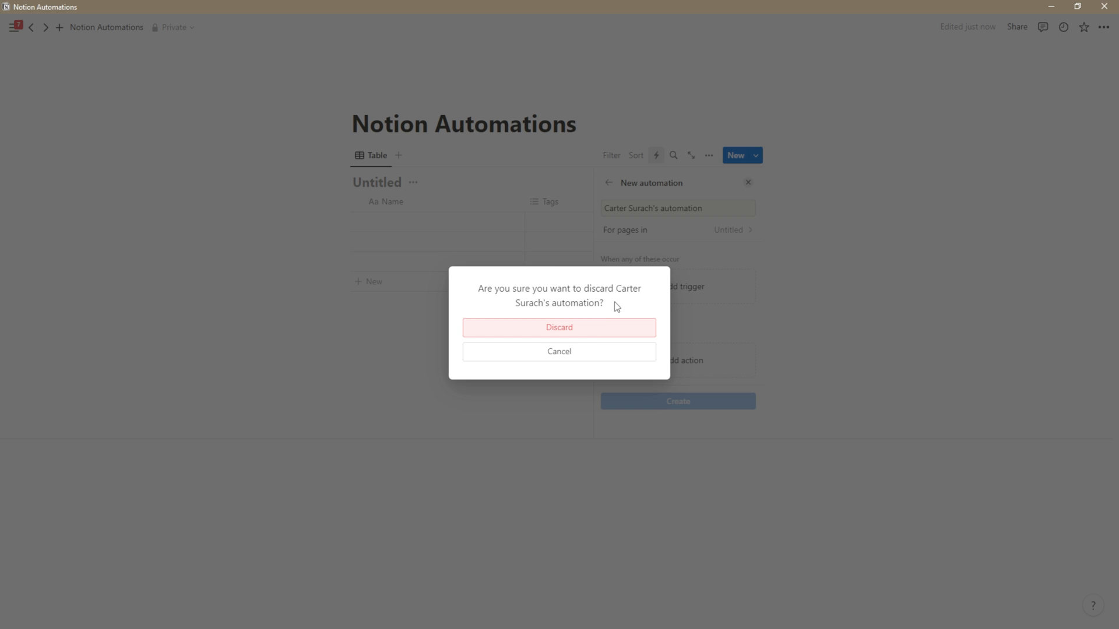
click(558, 328)
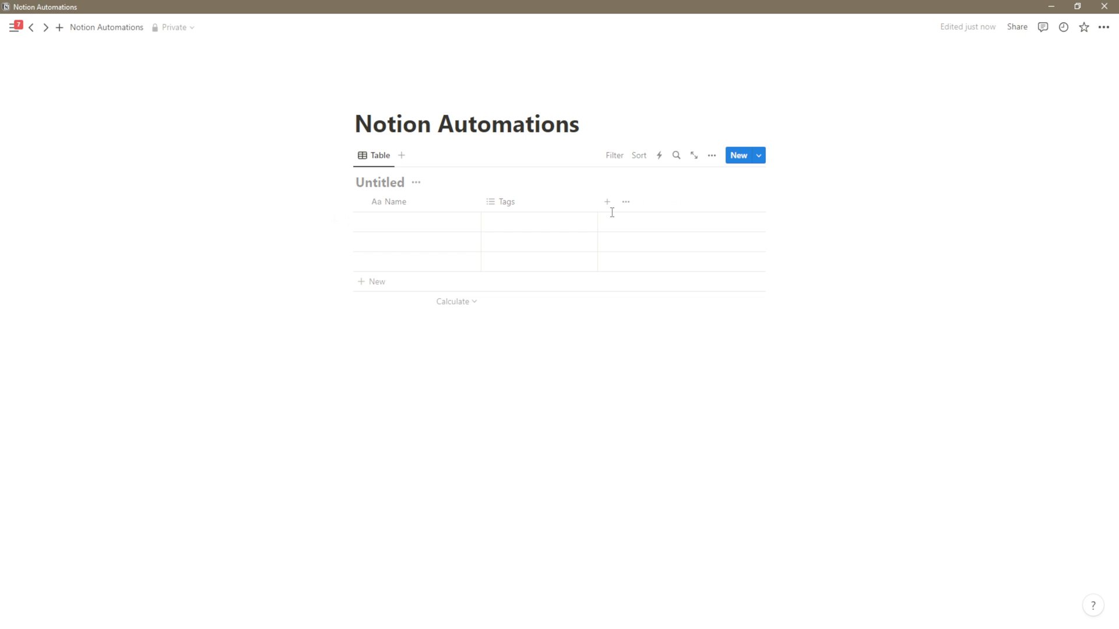
- Add a Date property as a third column after Tags
click(605, 201)
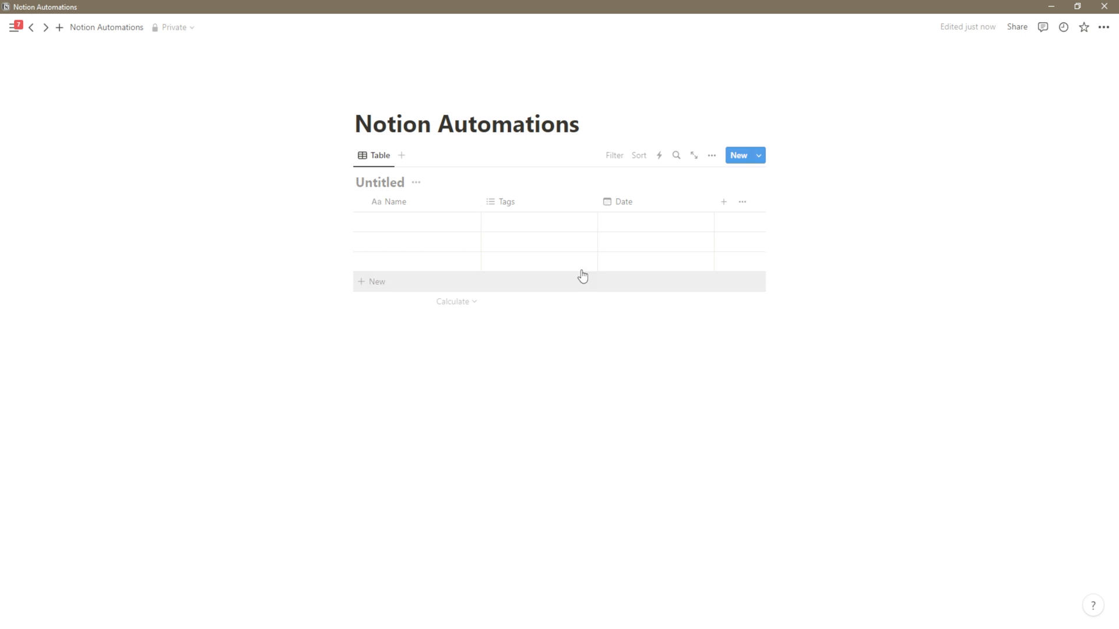
click(654, 221)
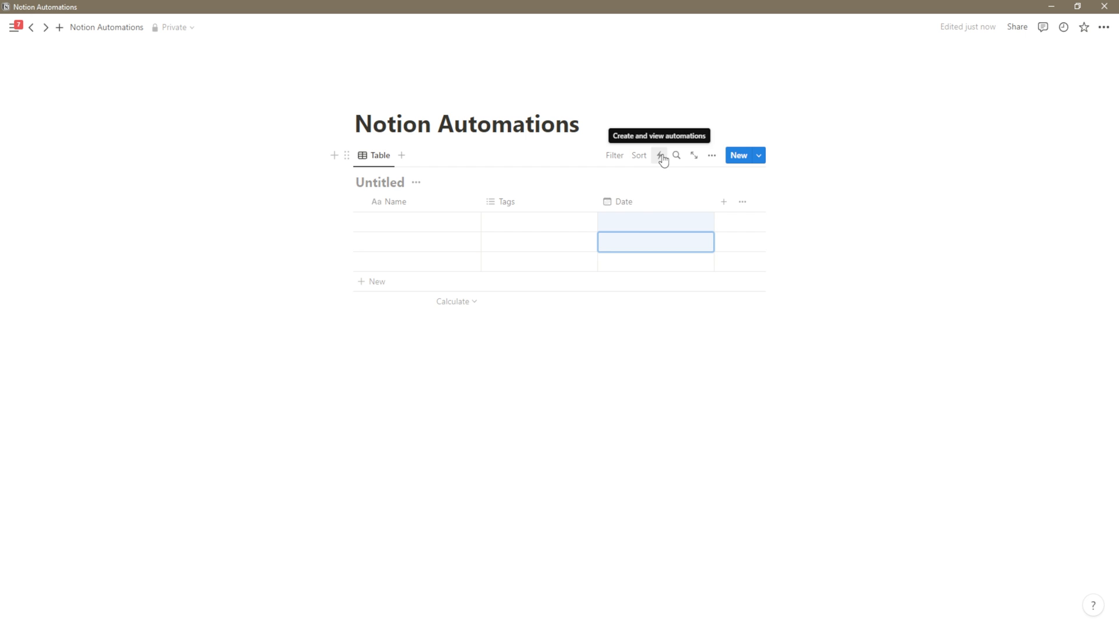
- Rename Date to Completed Date, Name to Task, and title the database Tasks
click(622, 203)
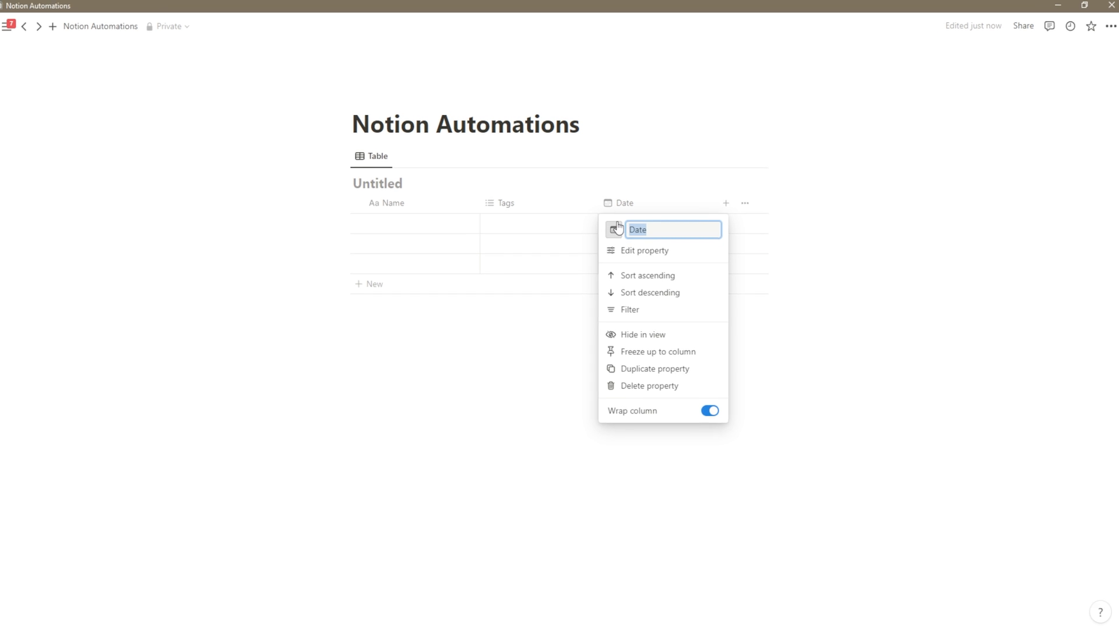
text(Completed D)
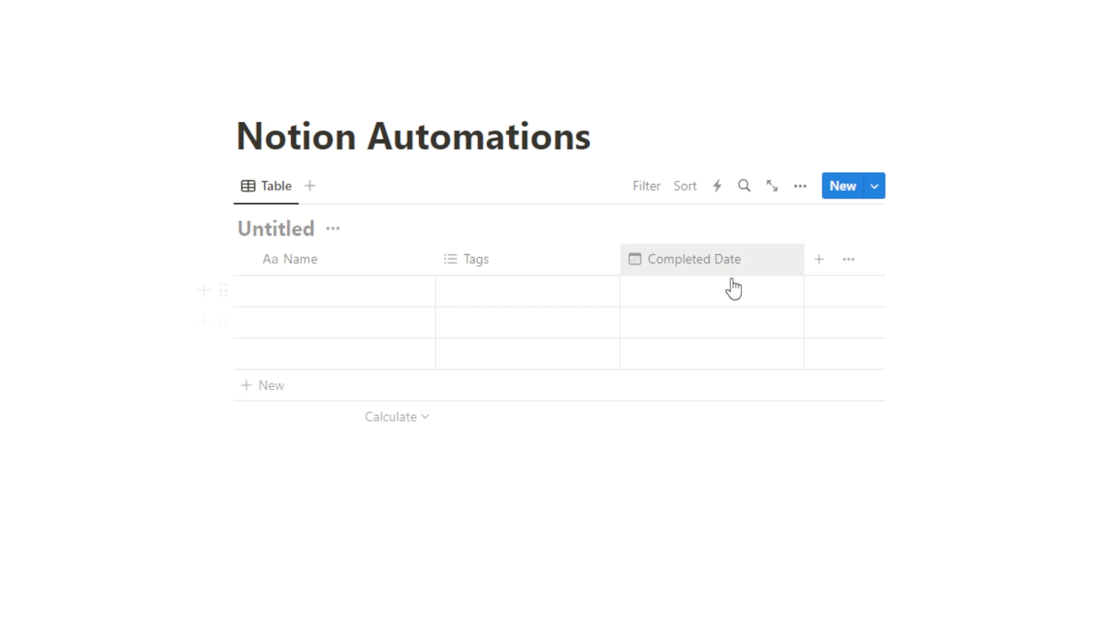
click(290, 258)
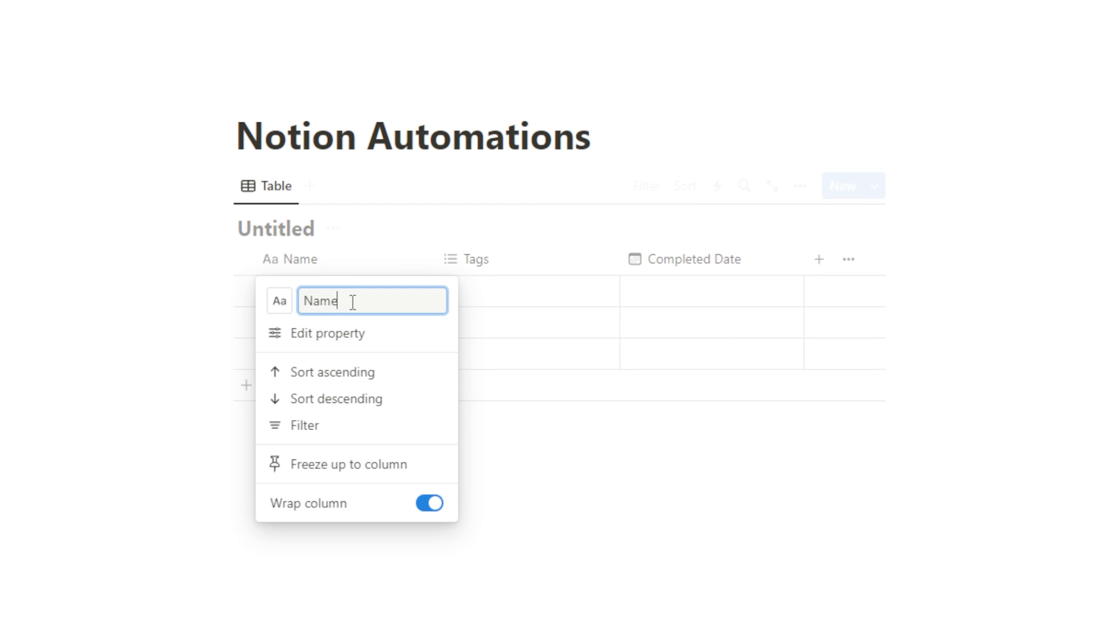
text(Task)
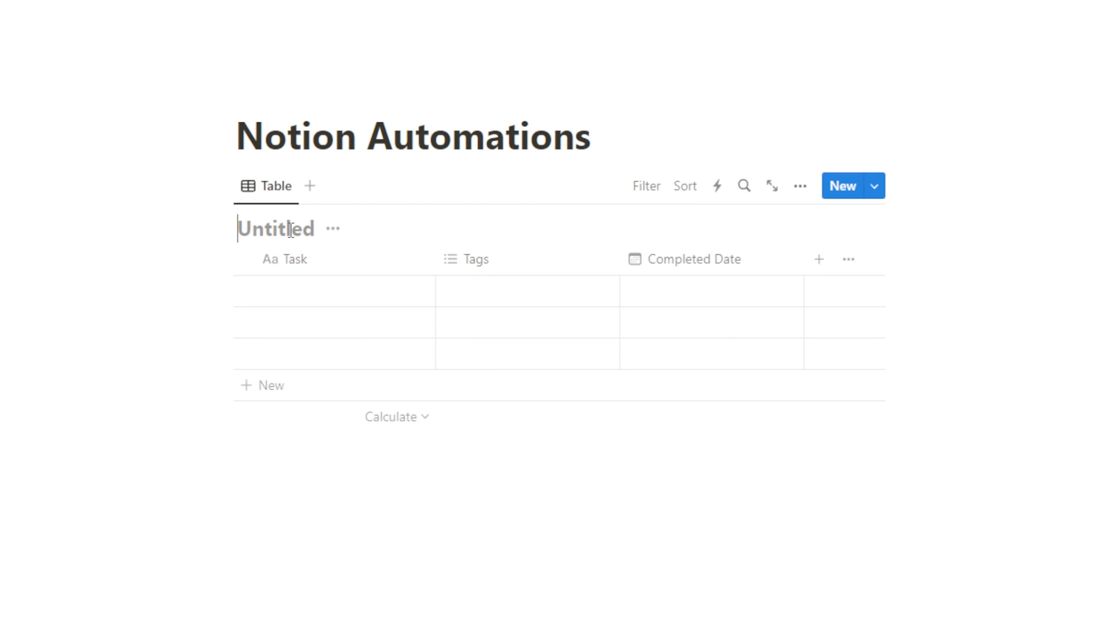
text(Tasks)
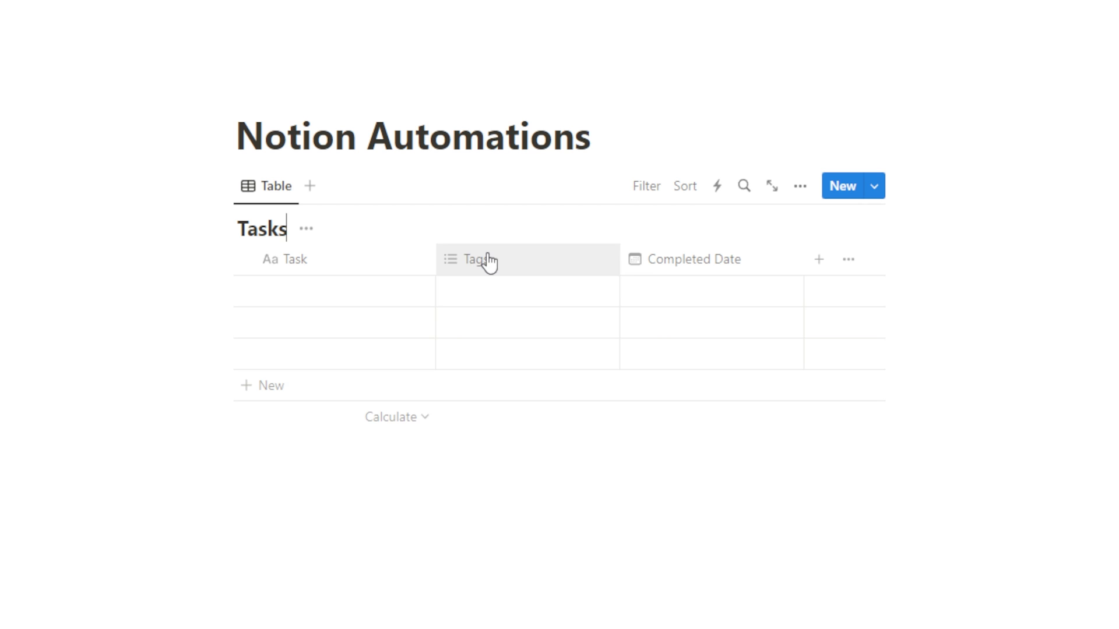
click(512, 537)
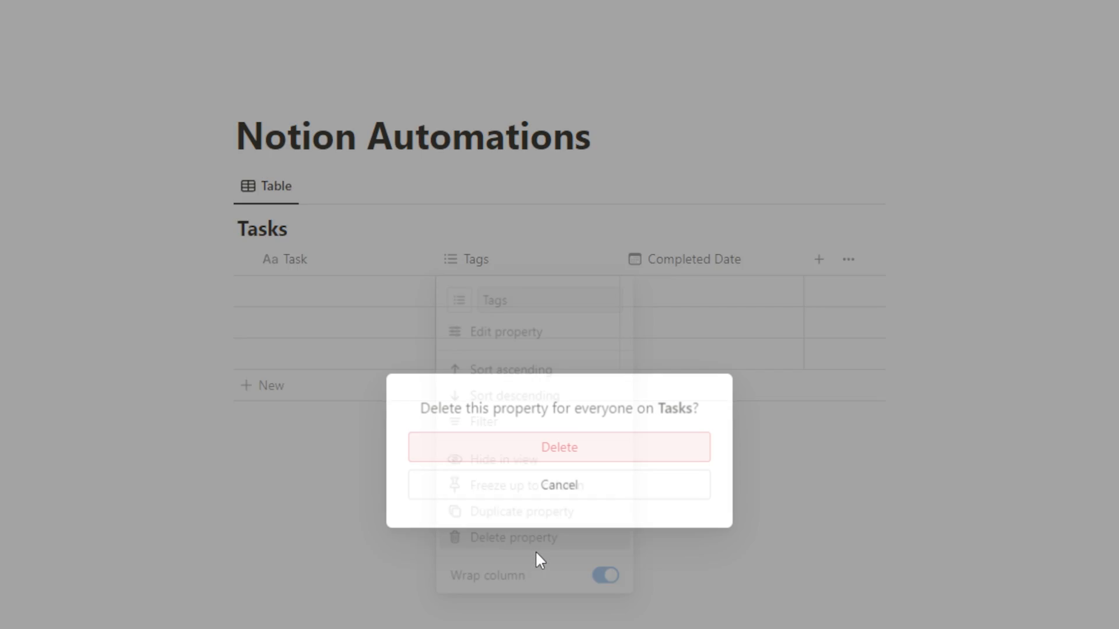
- Delete Tags and add a Status select column with Not Started and Complete options after Task
click(558, 447)
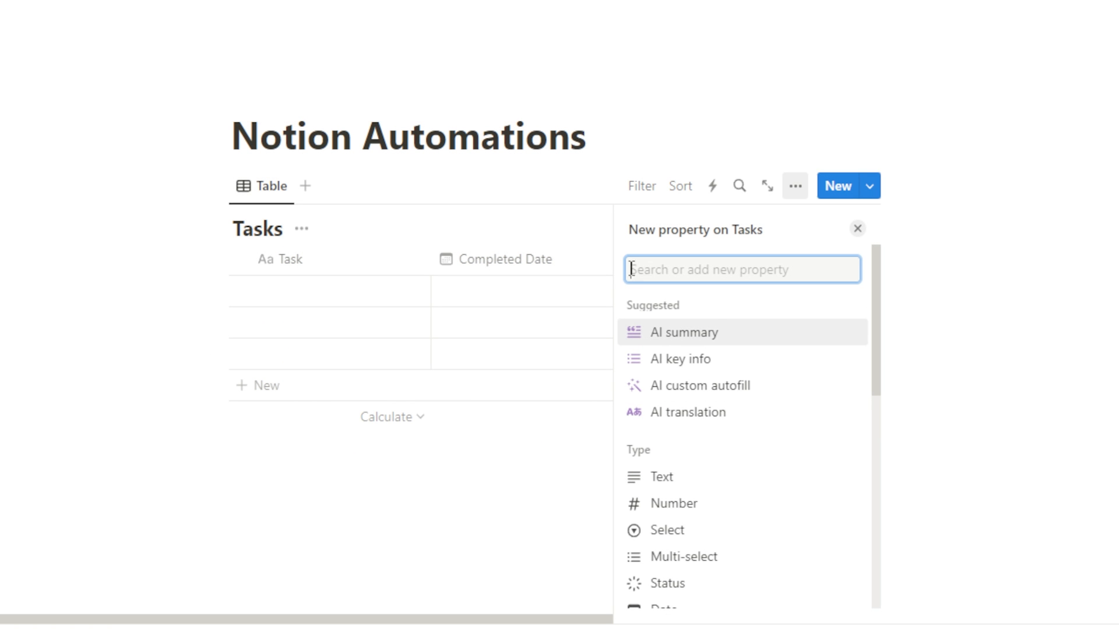
click(666, 529)
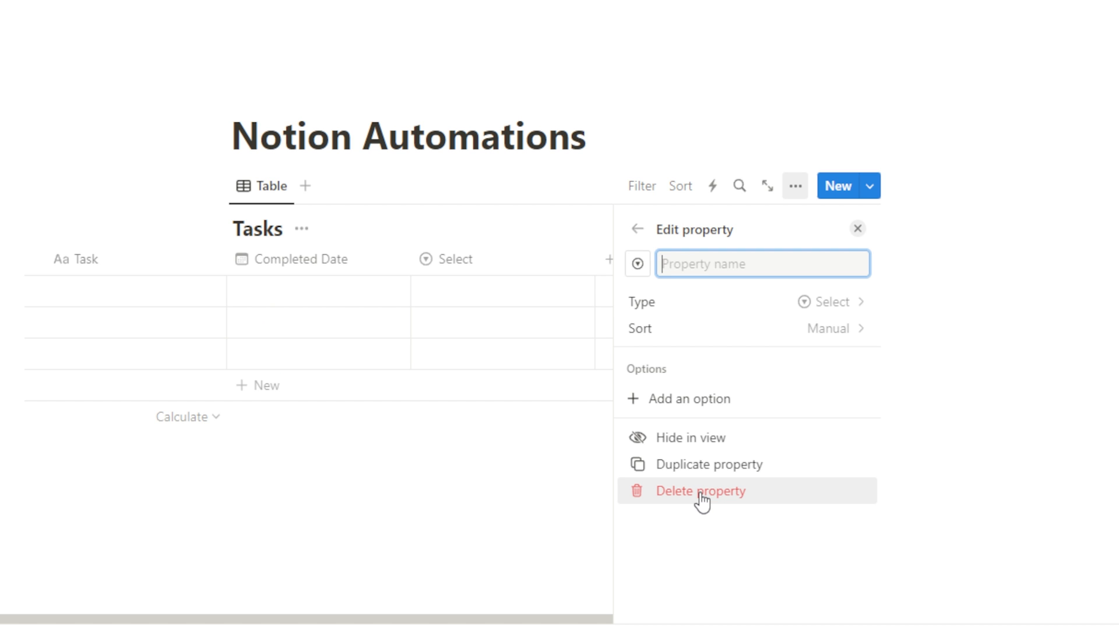
text(Status)
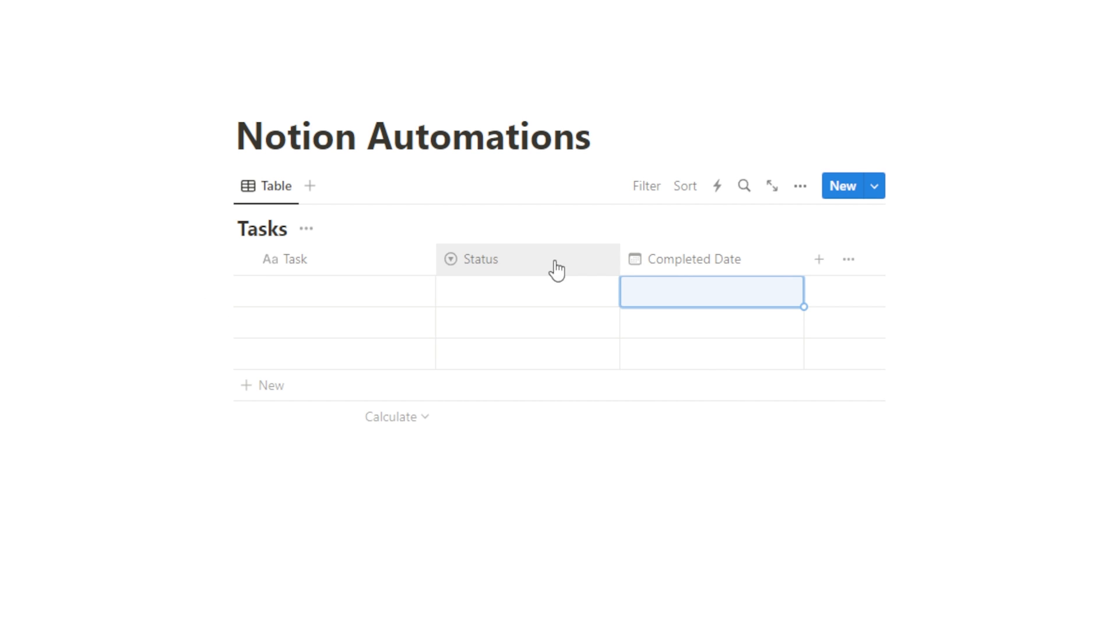
text(Not Started)
click(528, 321)
text(Complete)
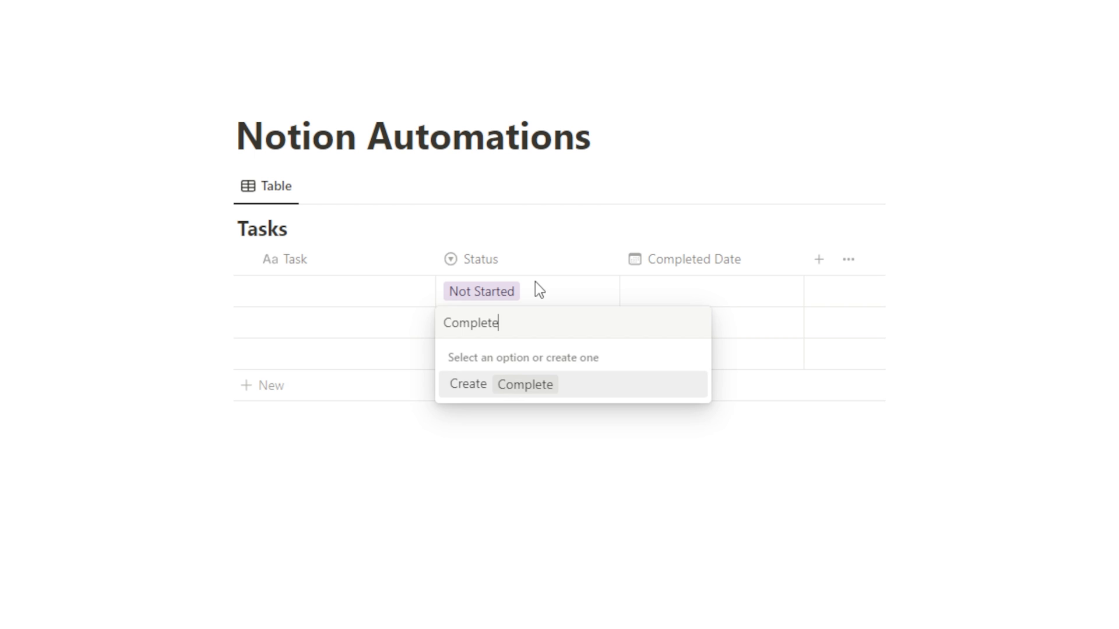
click(501, 383)
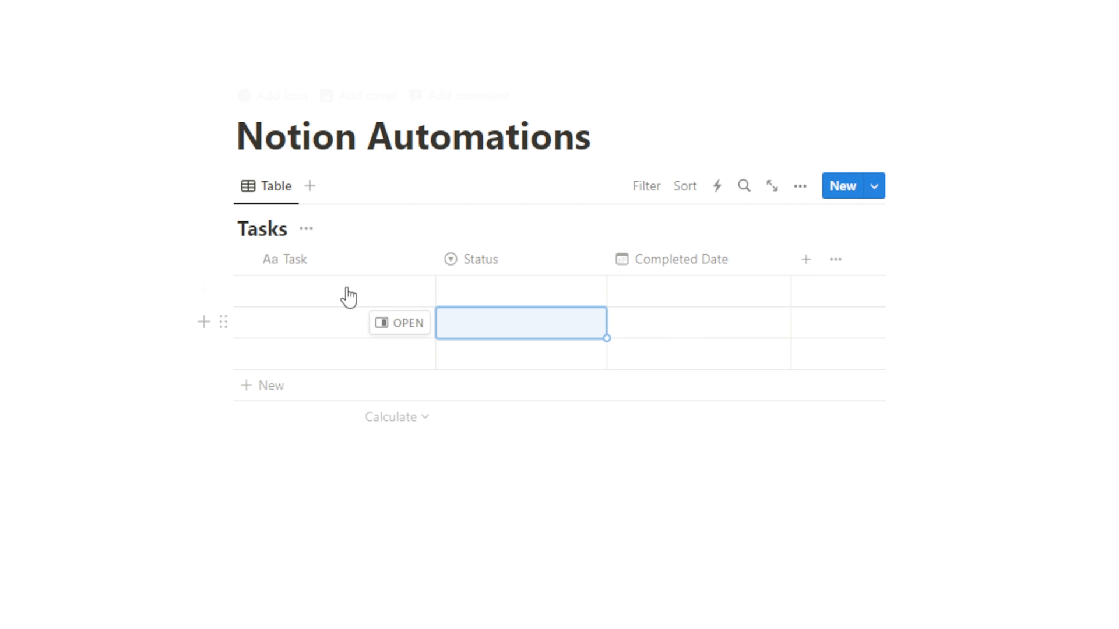
- Enter tasks build website, film video and walk dog, marking build website Complete
text(build website)
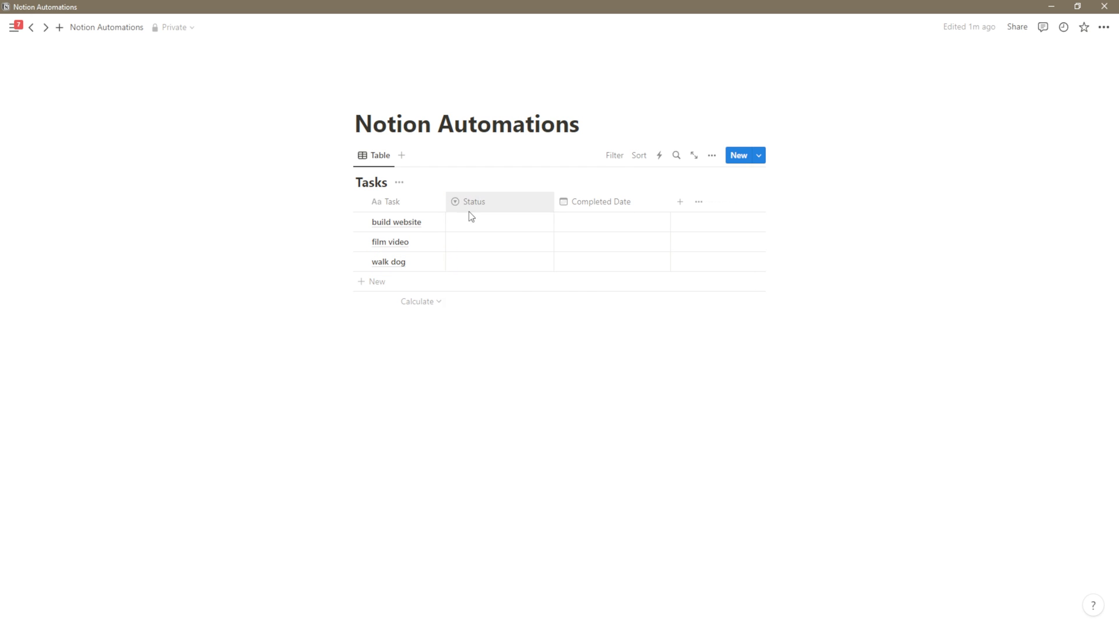
click(499, 222)
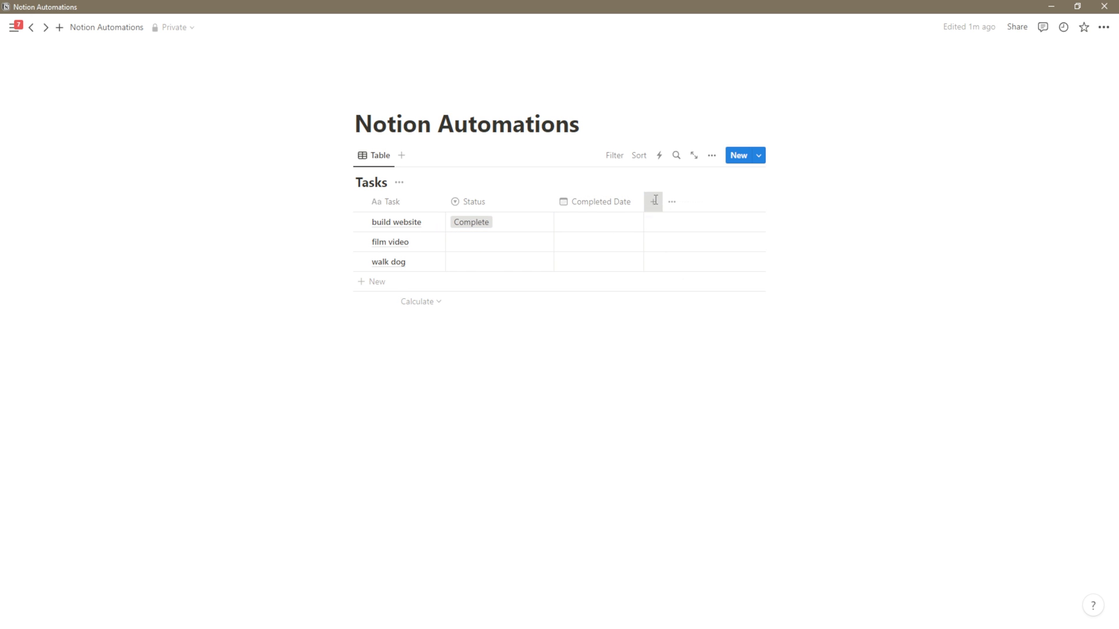
- Add a person-type column named Review after Completed Date
click(652, 202)
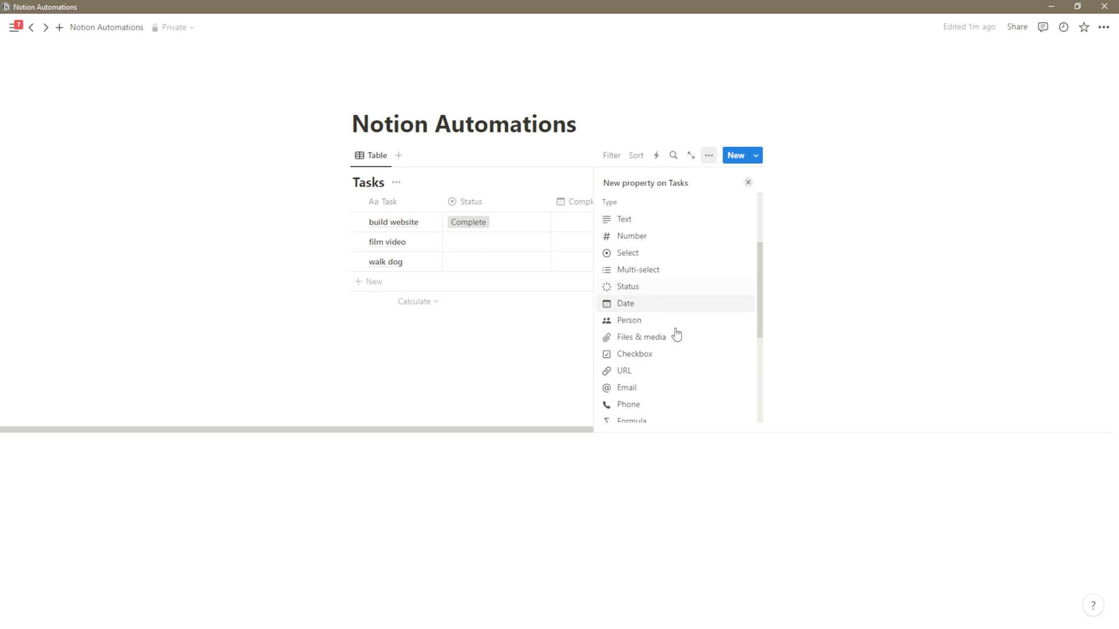
mouse_move(629, 319)
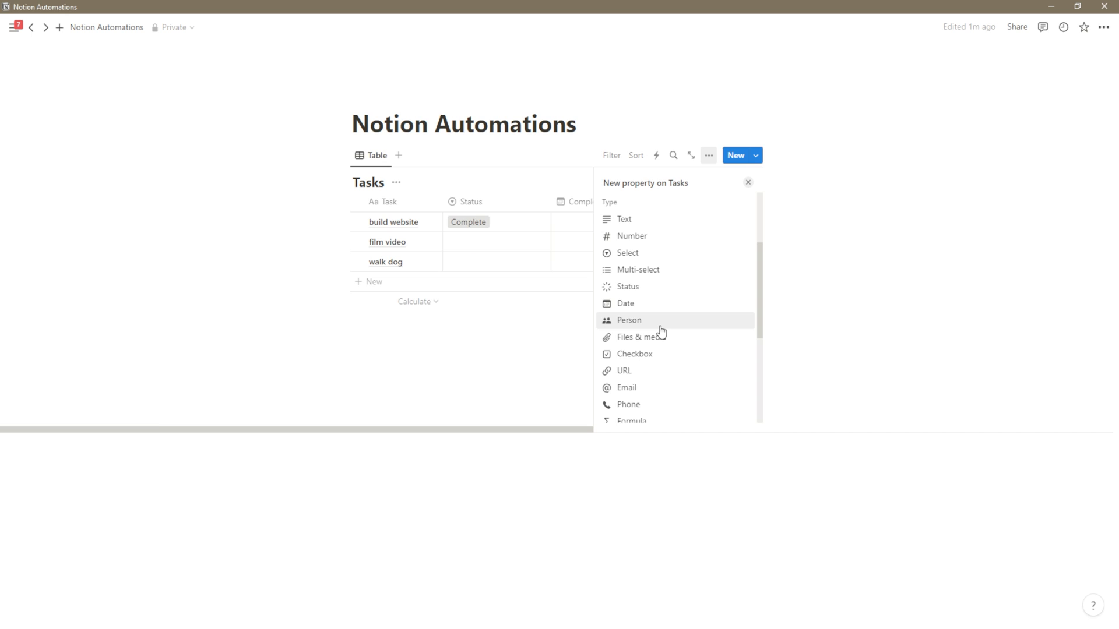
click(628, 319)
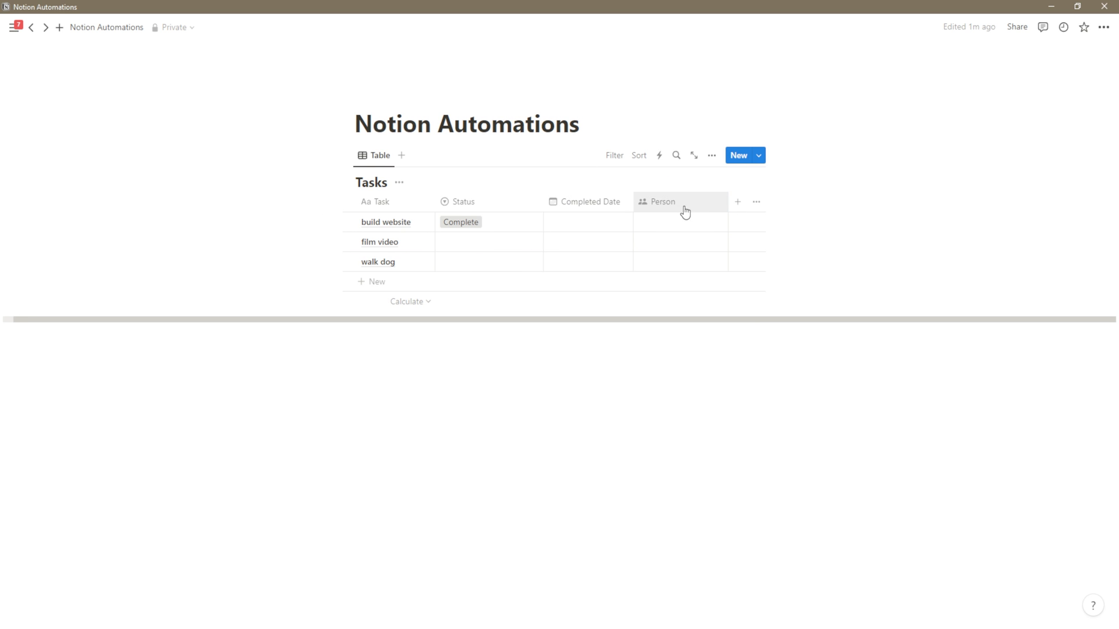
click(662, 201)
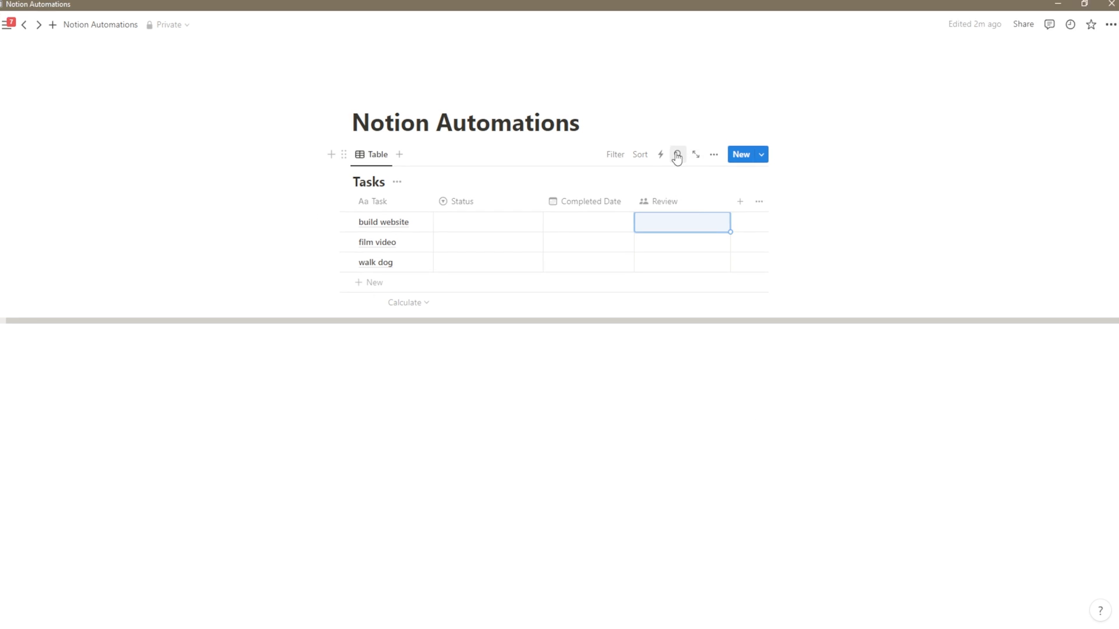
click(674, 155)
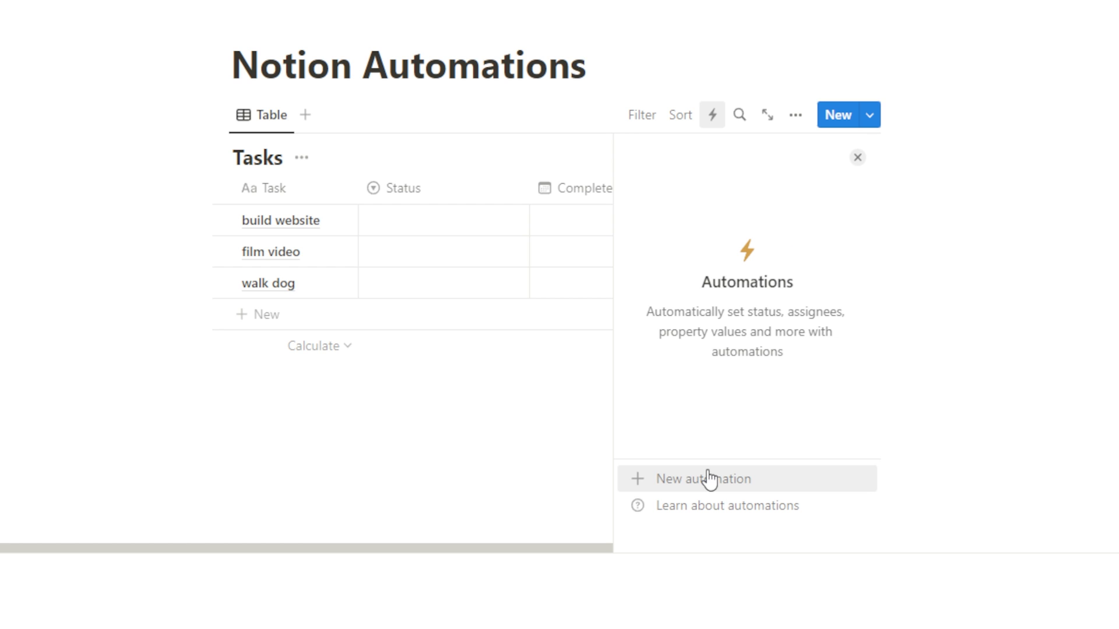
- Create a new automation draft for Tasks named Status Change
click(702, 478)
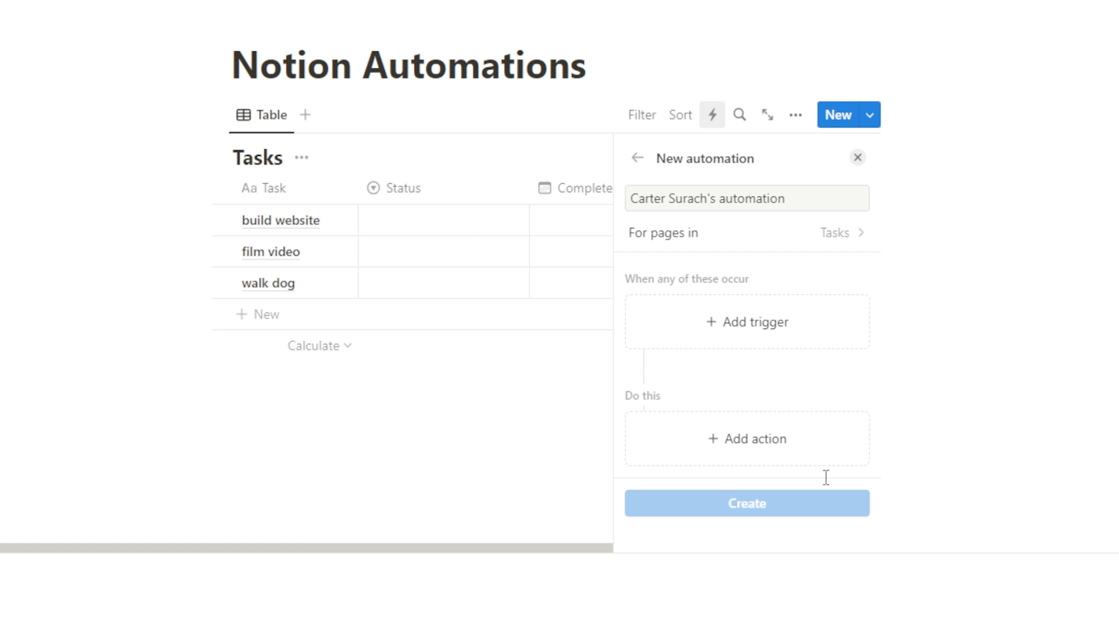
click(745, 199)
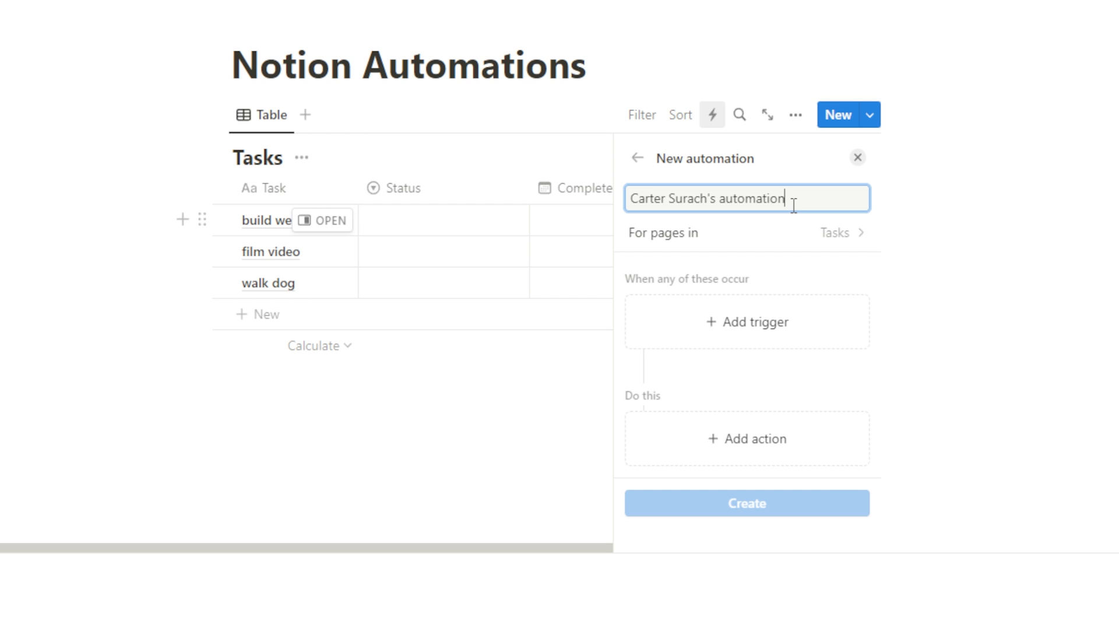
text(C)
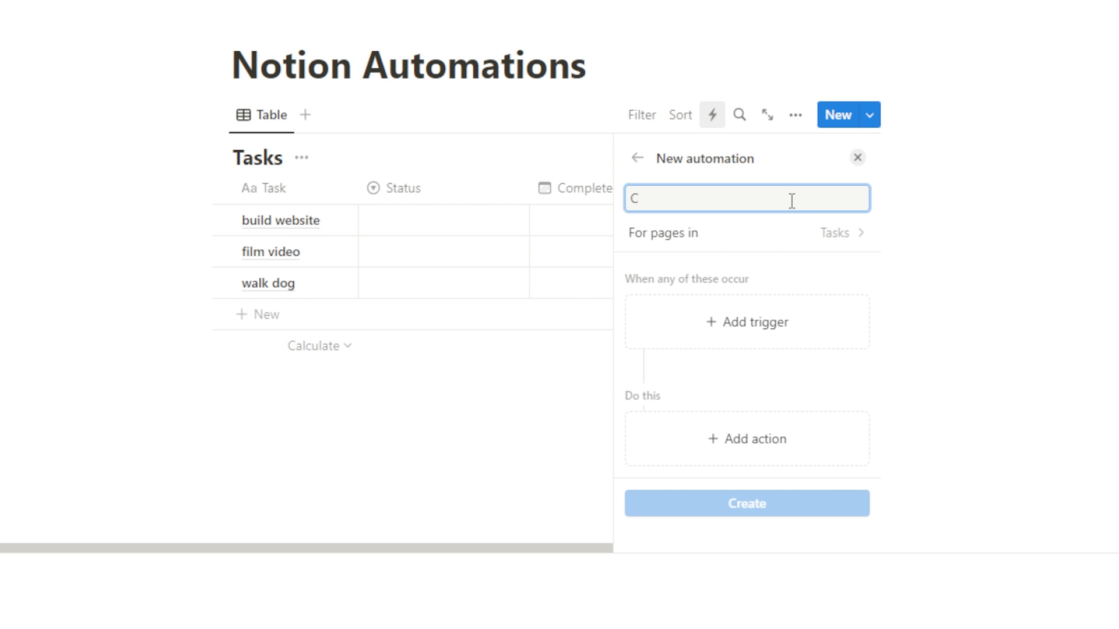
text(Status Change)
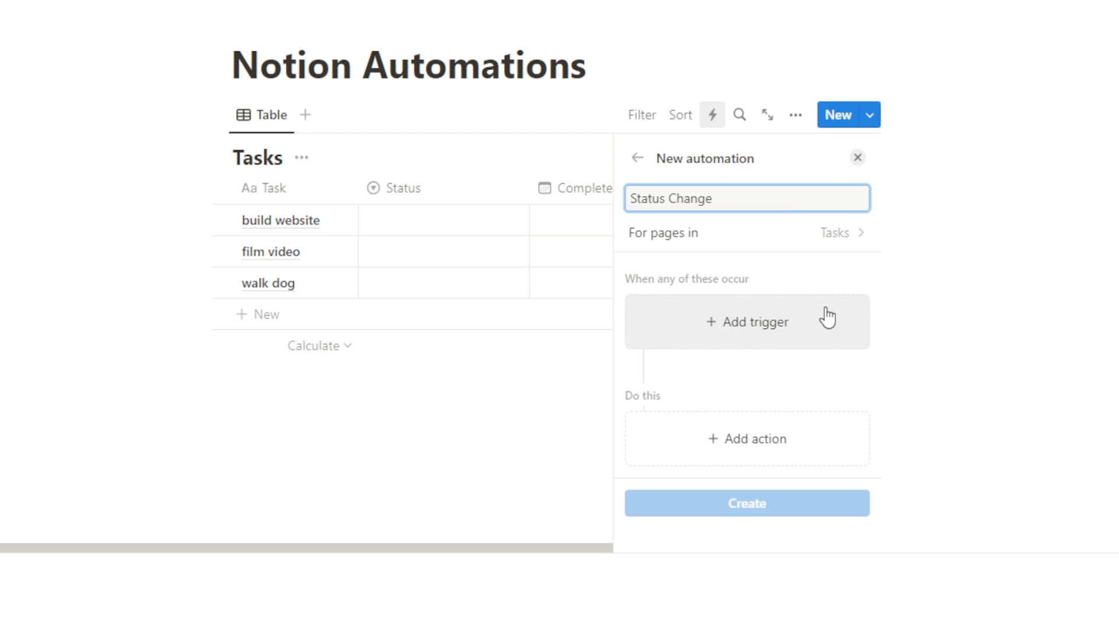
click(746, 322)
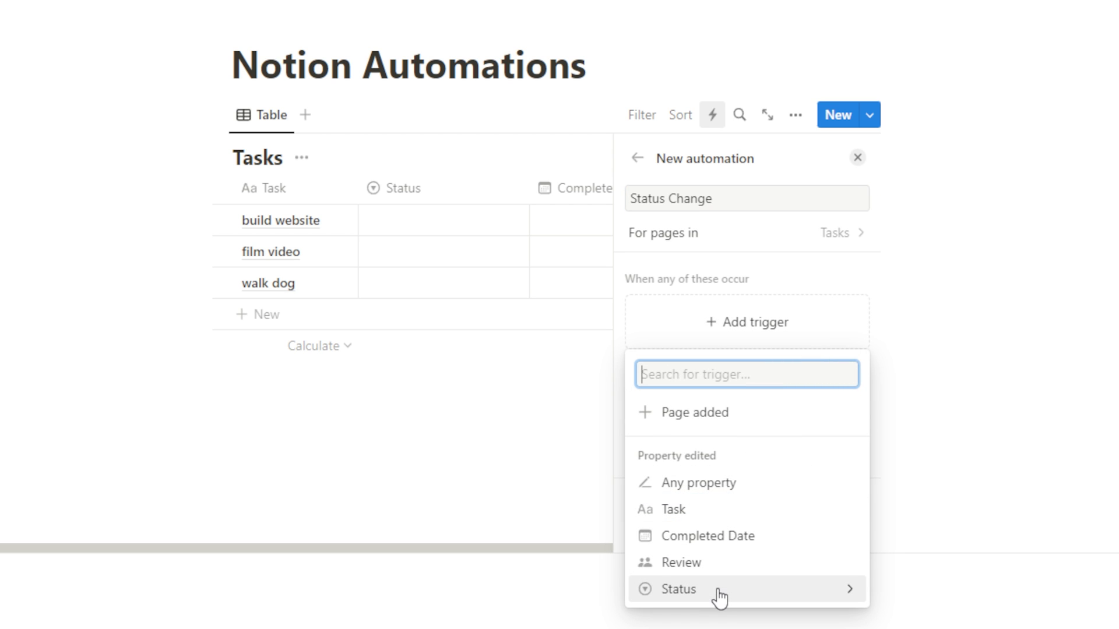
- Set the automation's trigger to Status being set to Complete
click(676, 588)
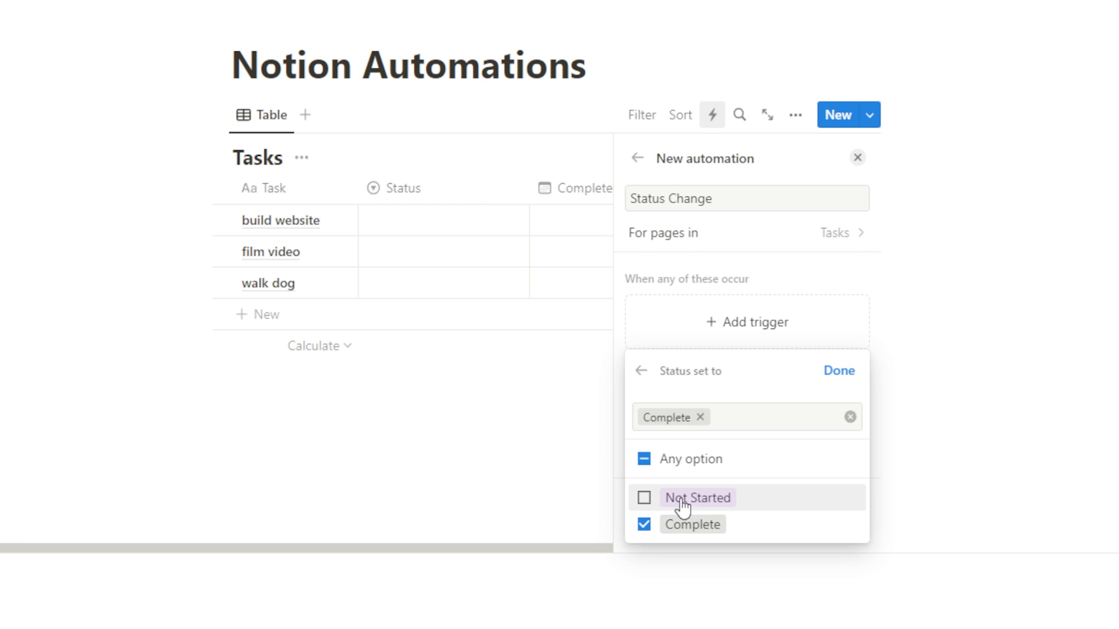
mouse_move(675, 531)
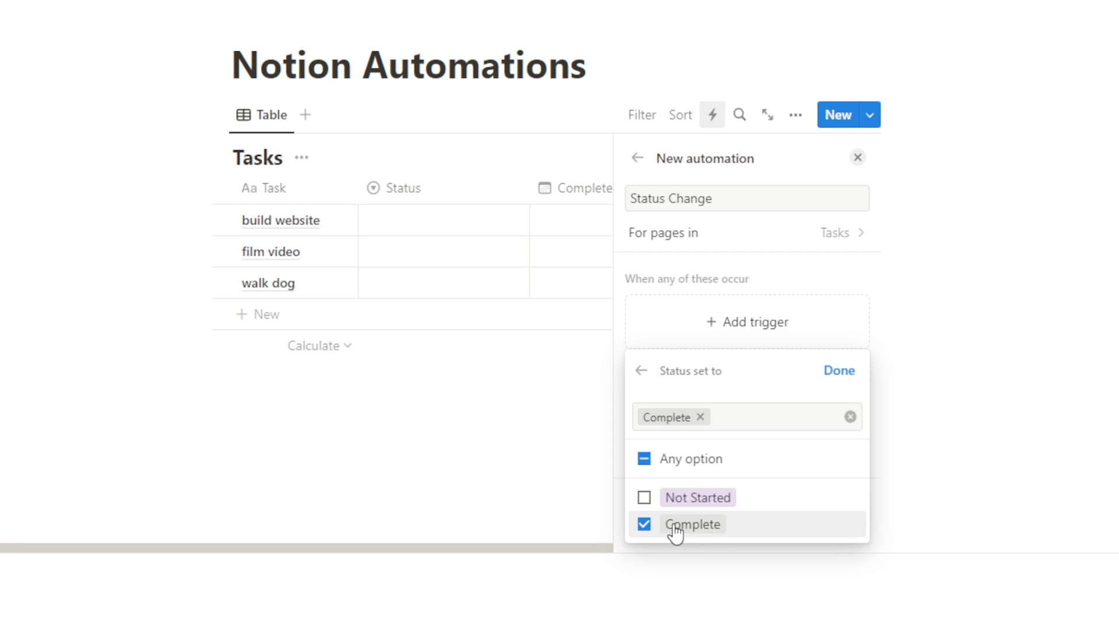
click(838, 370)
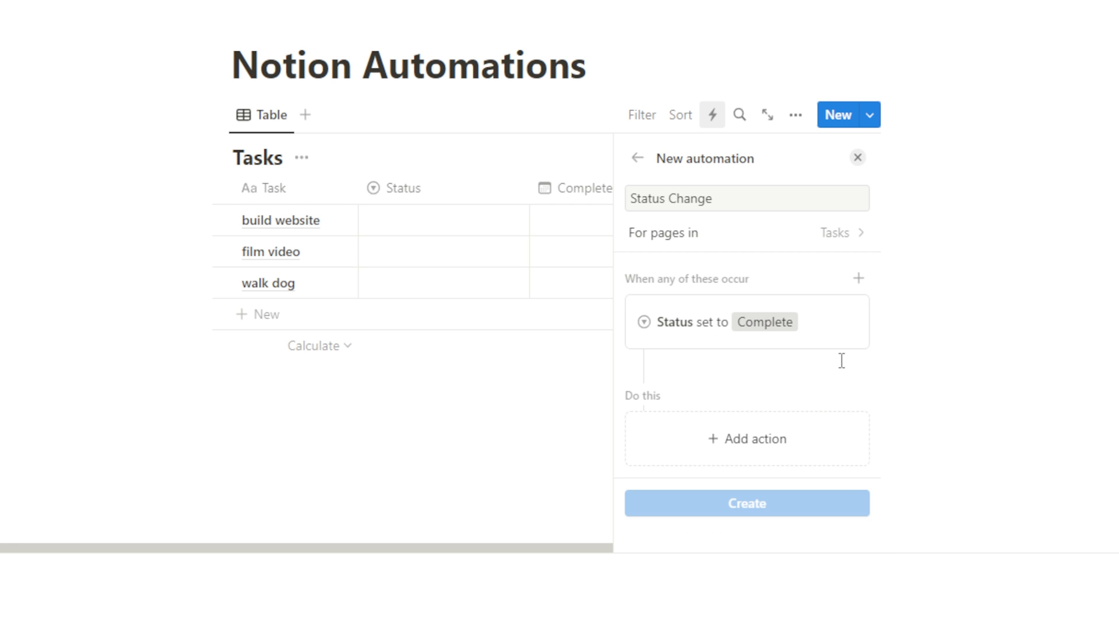
scroll(down, 3)
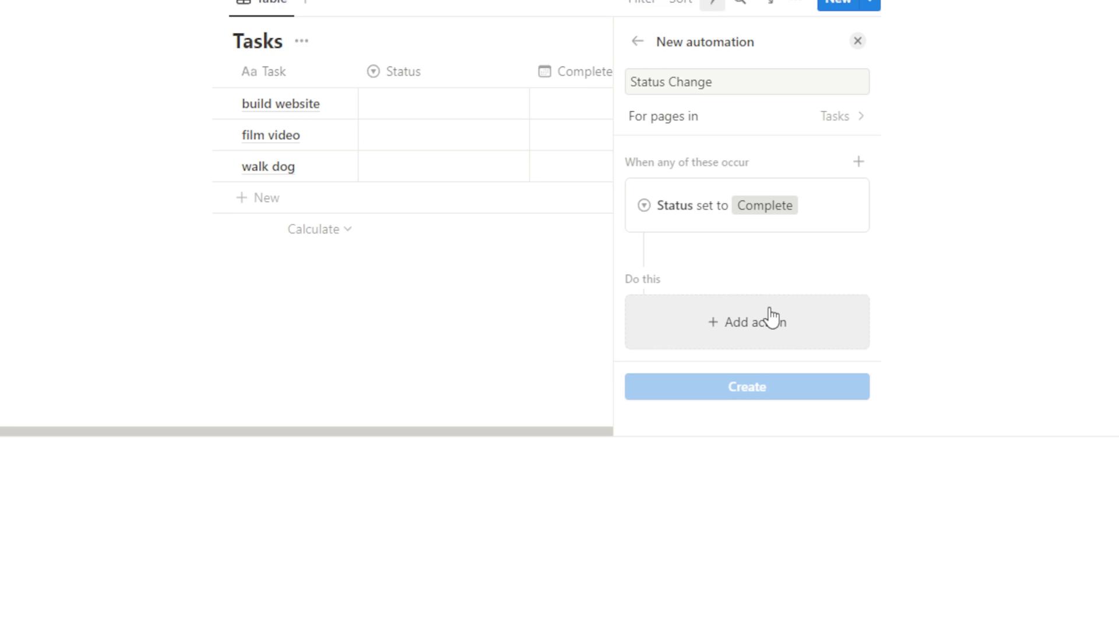
- Add an action setting Completed Date to Now
click(746, 321)
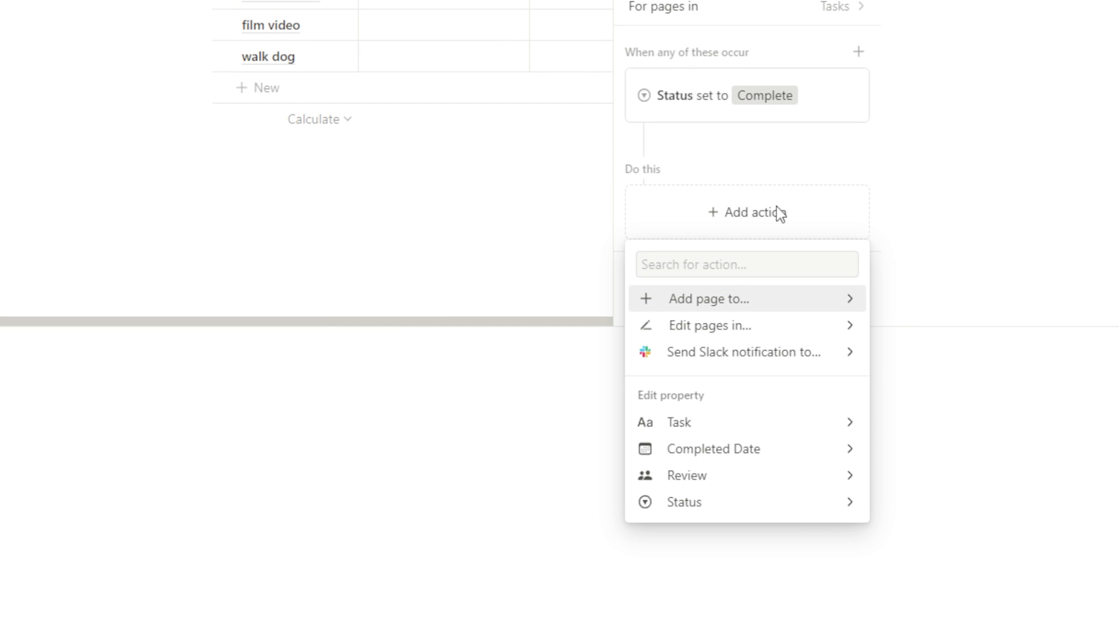
click(712, 449)
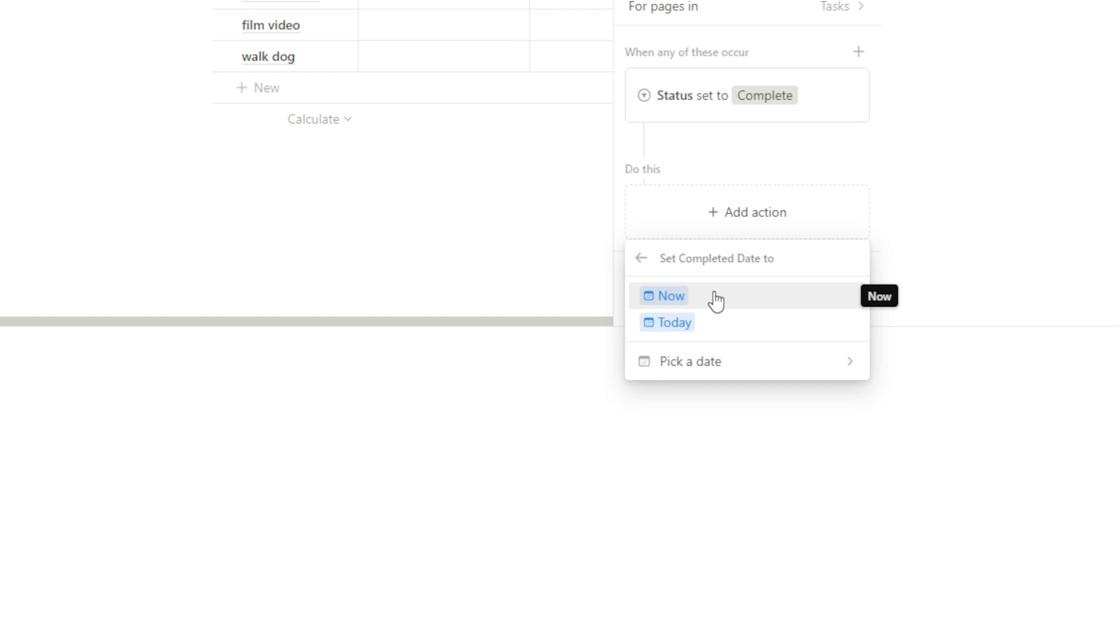
mouse_move(766, 78)
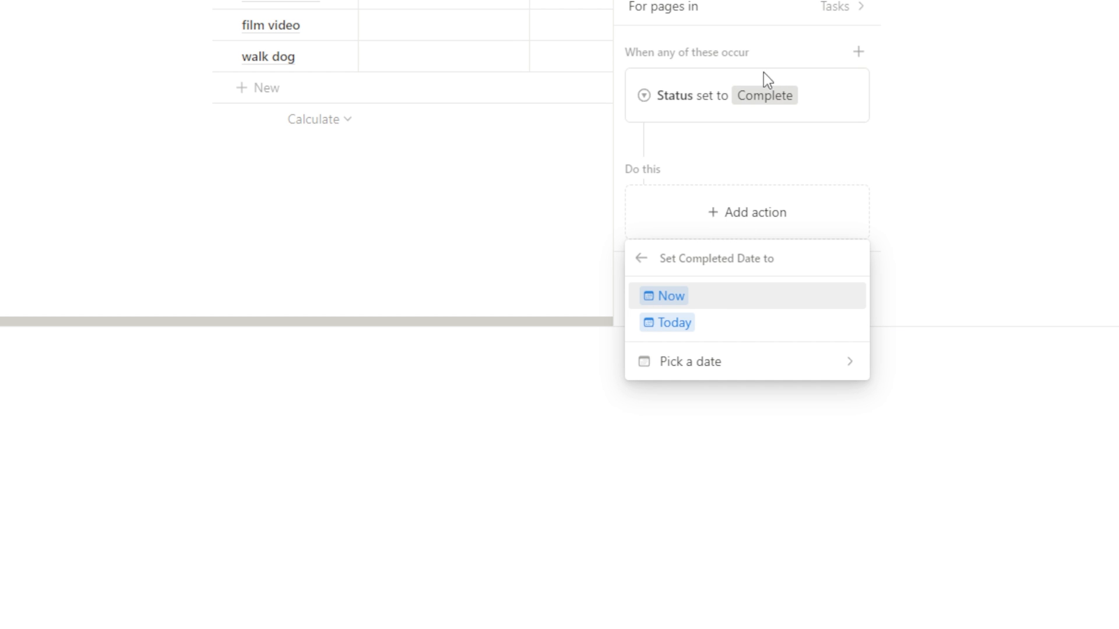
click(670, 295)
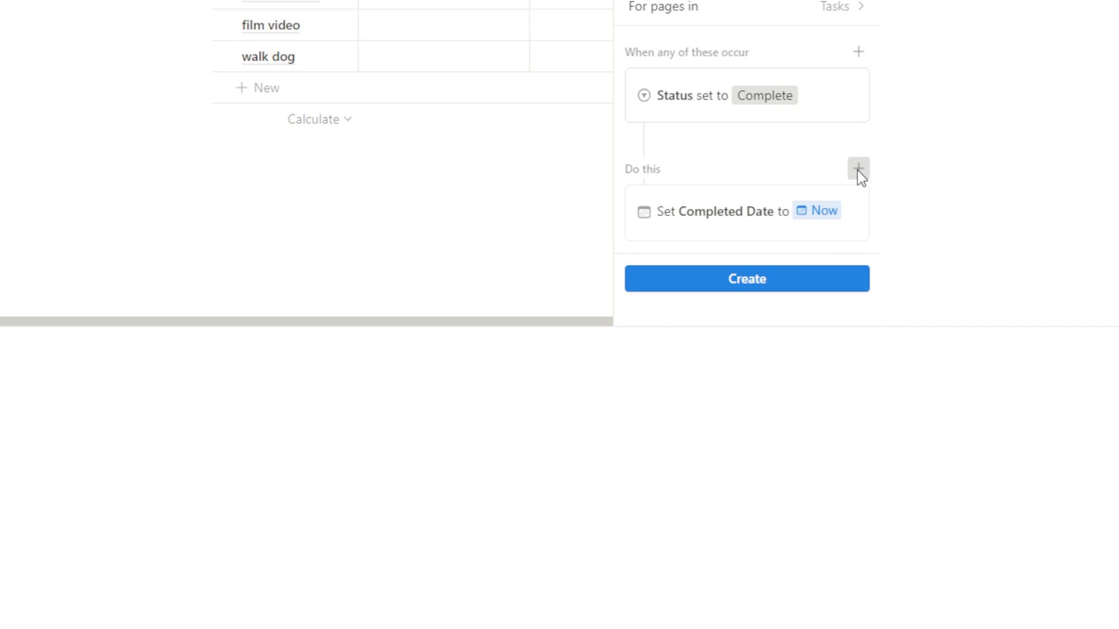
- Add a second action setting Review to a workspace member and create the automation
click(858, 170)
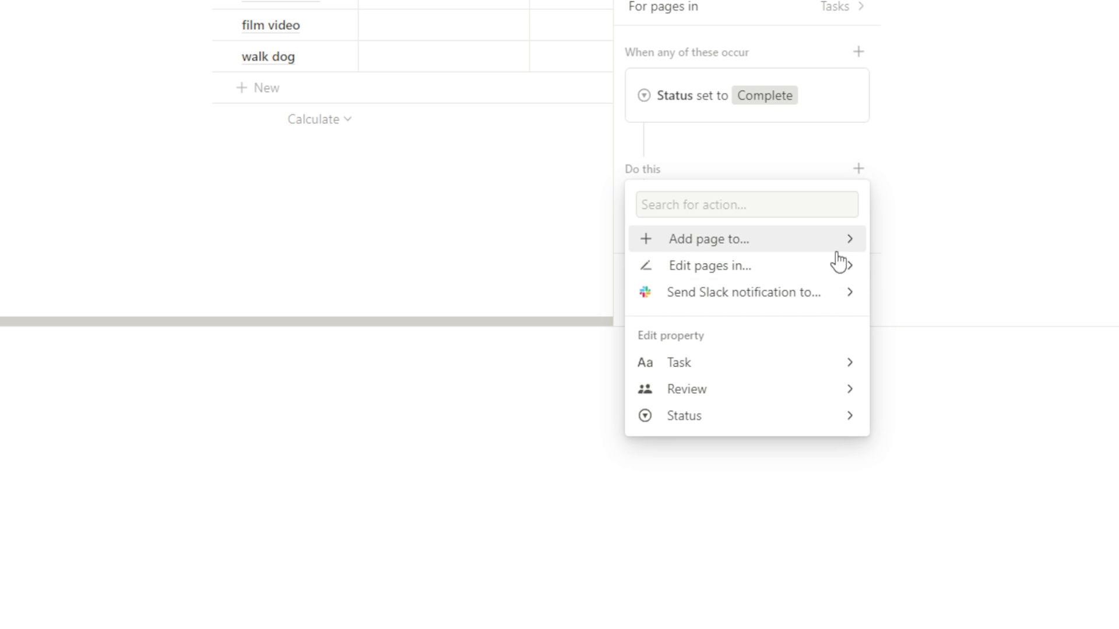
click(685, 389)
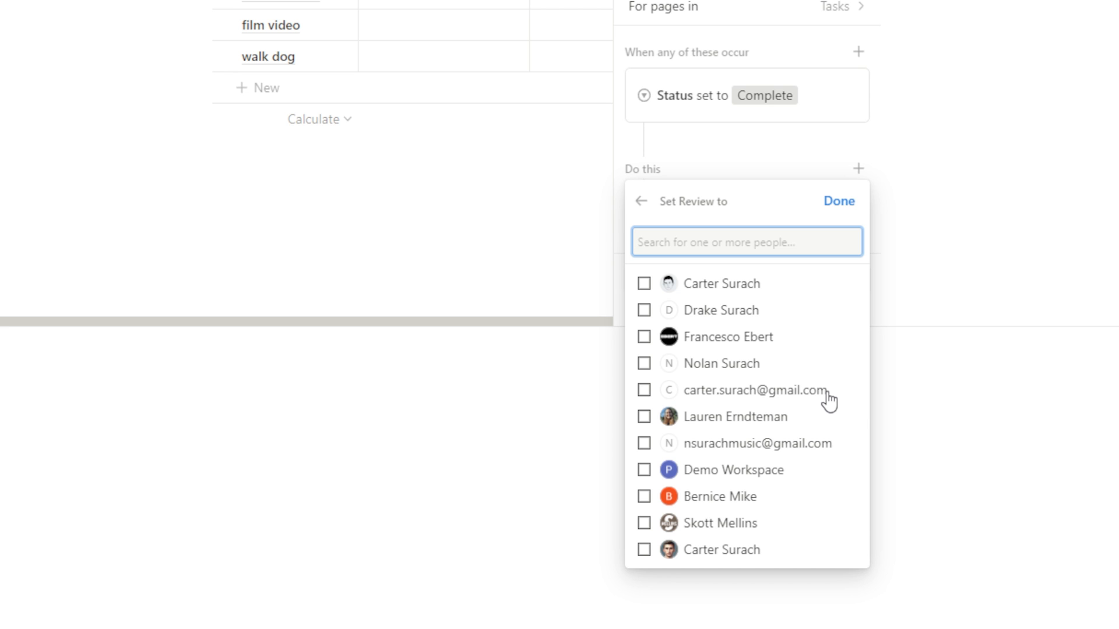
mouse_move(644, 310)
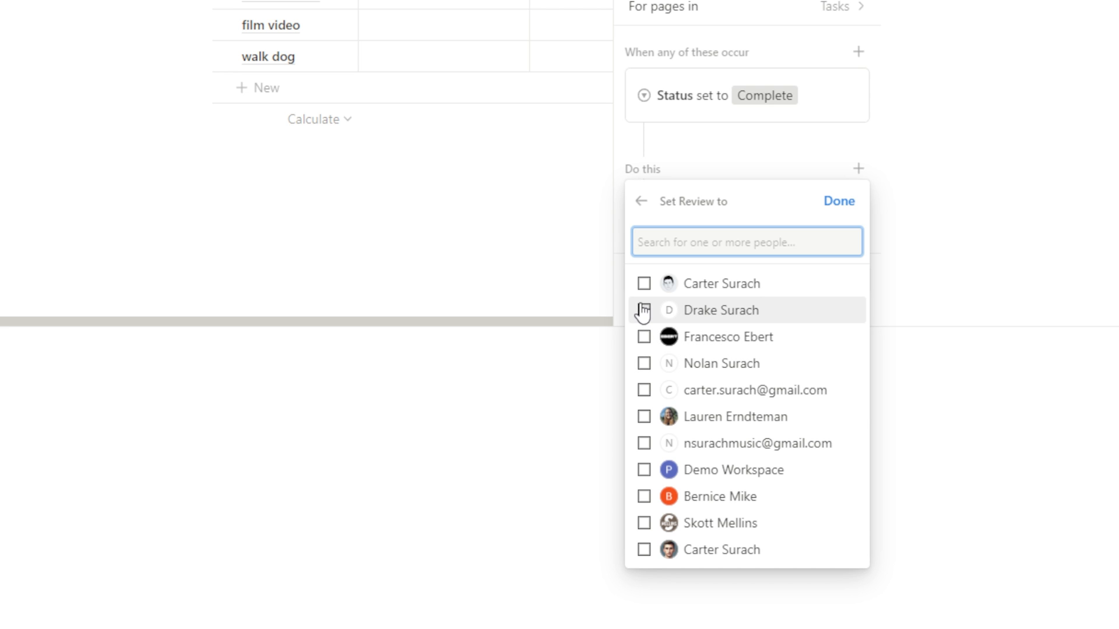
click(644, 337)
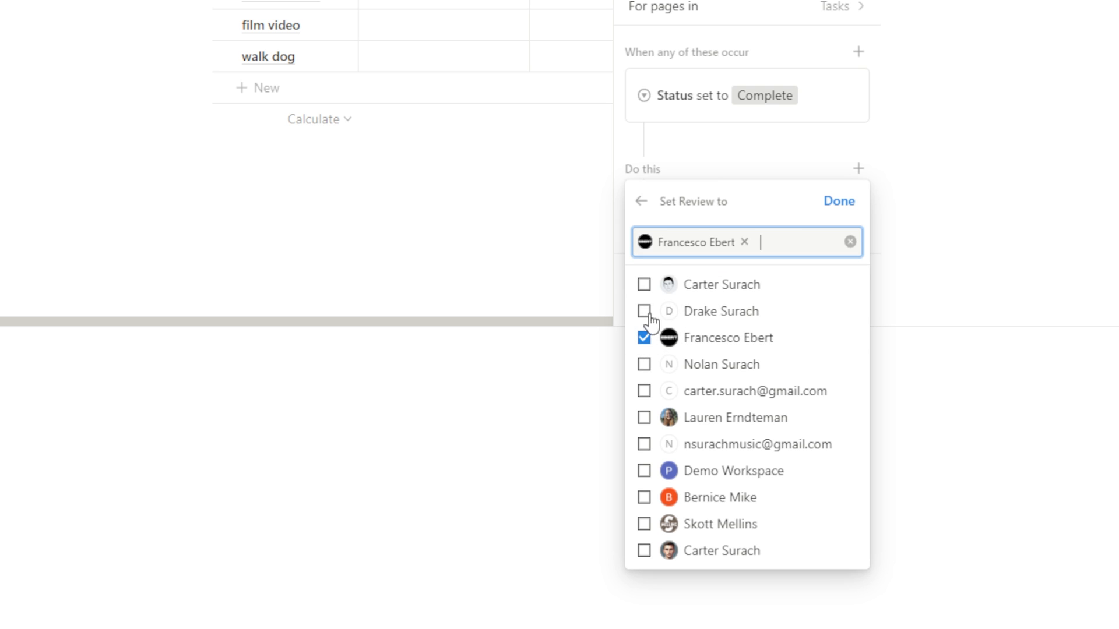
click(839, 201)
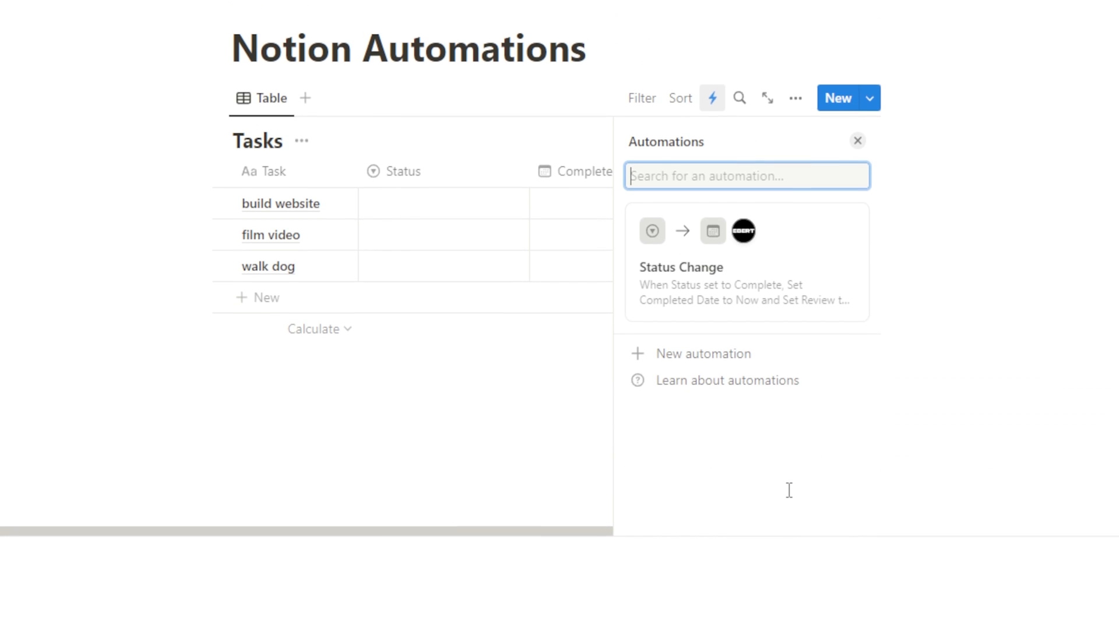
- Set build website's Status to Complete so Completed Date and Review fill automatically
click(856, 141)
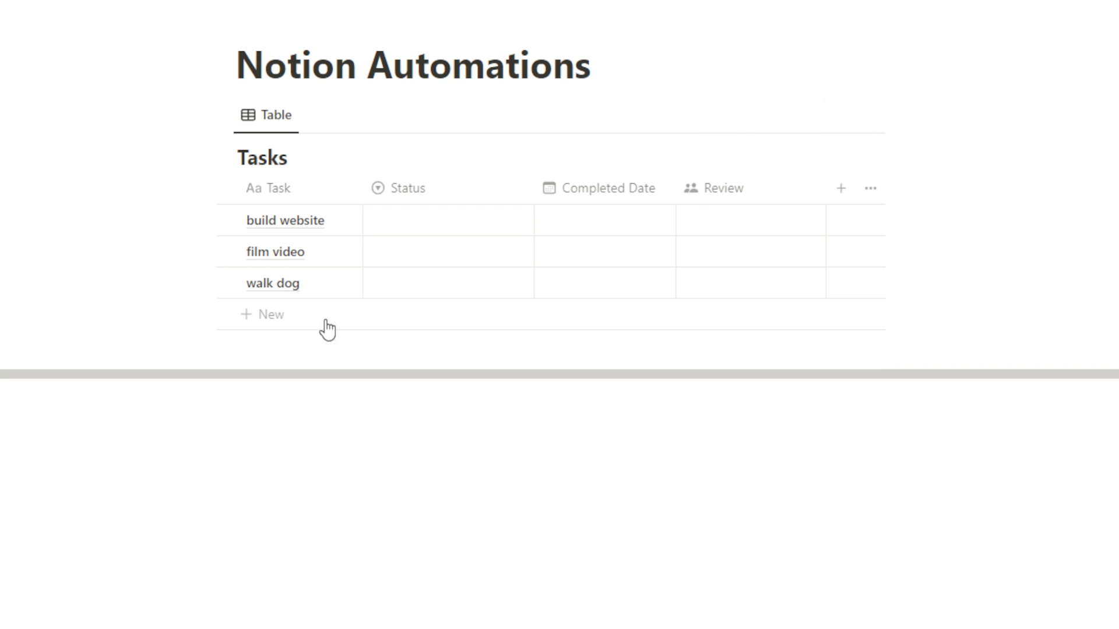
click(447, 220)
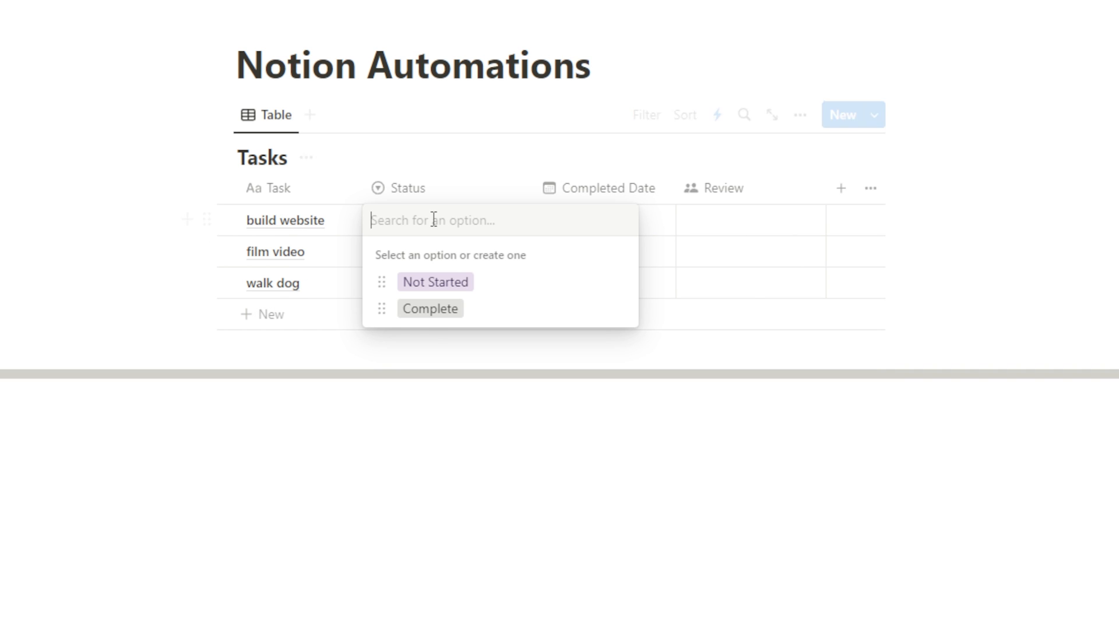
click(430, 308)
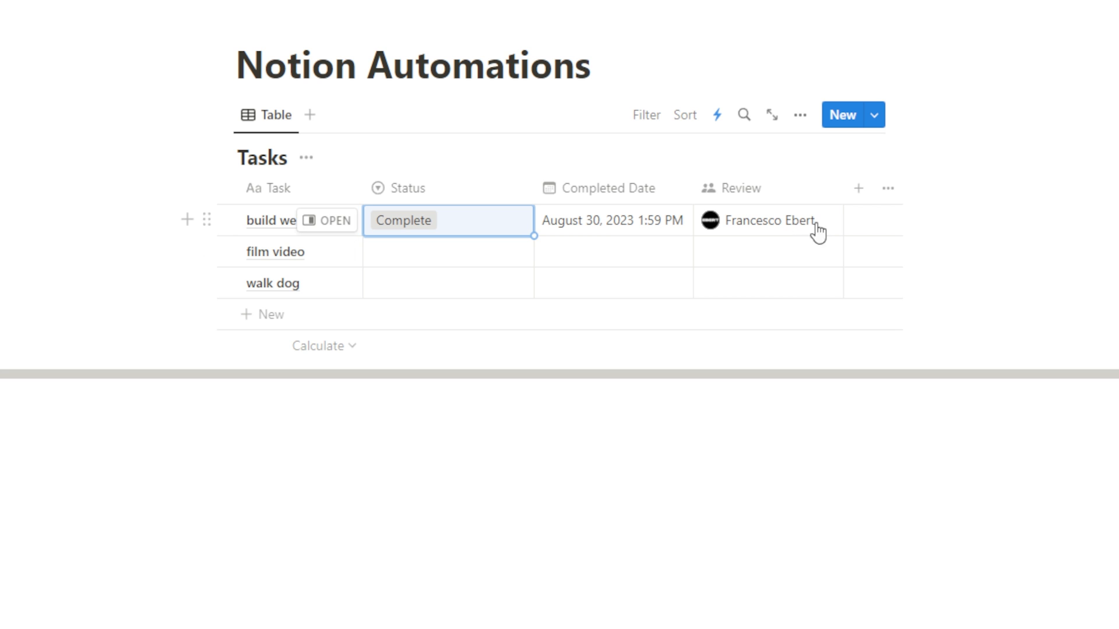
mouse_move(820, 224)
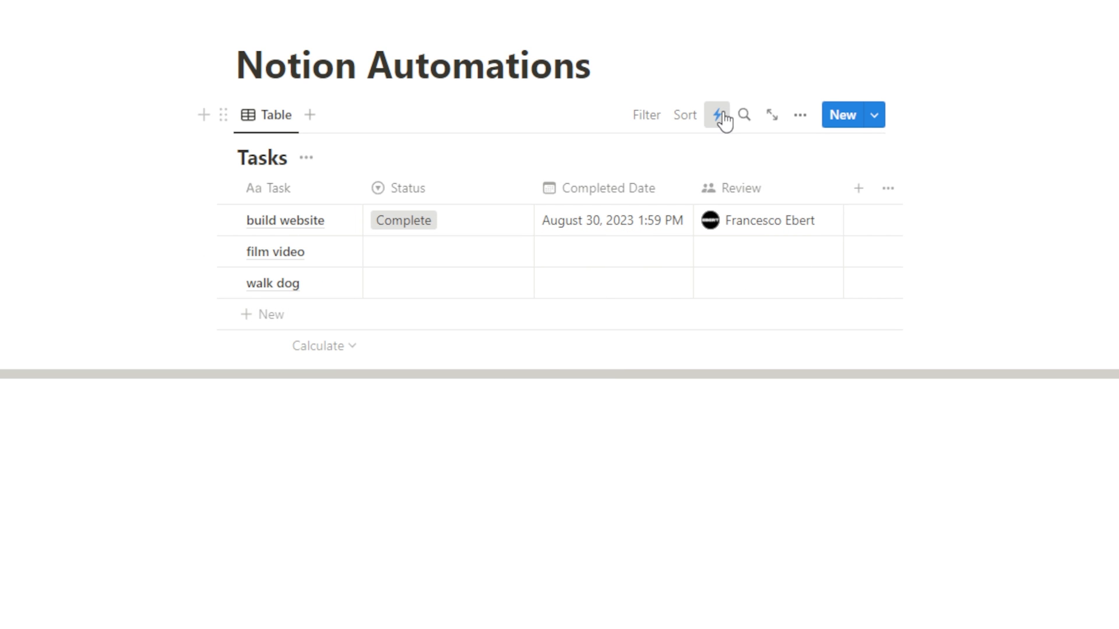
- Start a second blank automation draft for the Tasks database
click(717, 115)
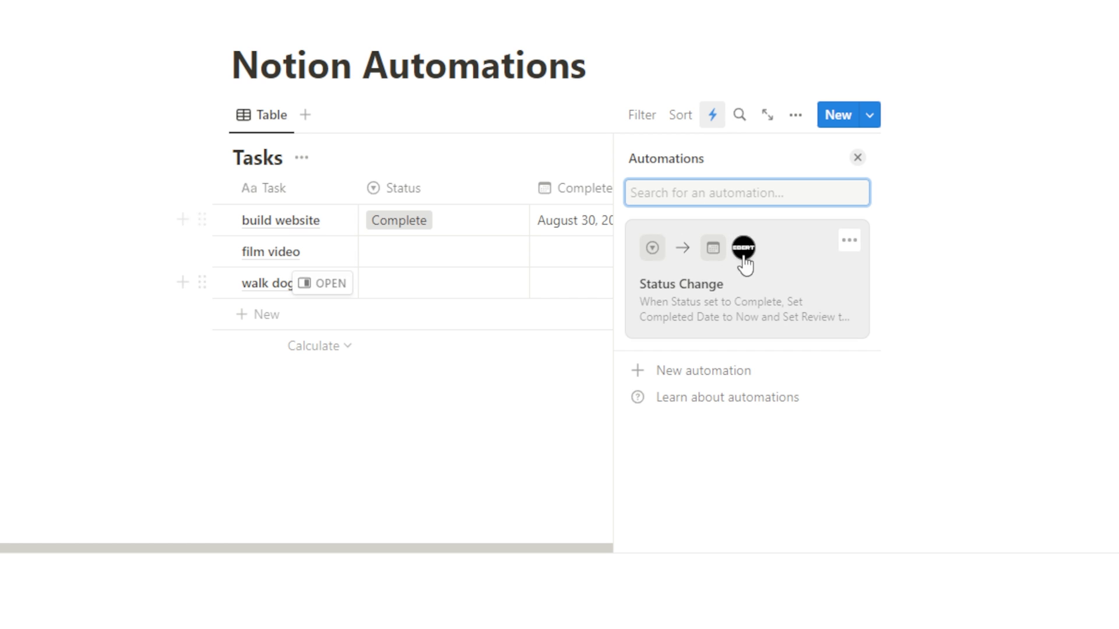
click(849, 240)
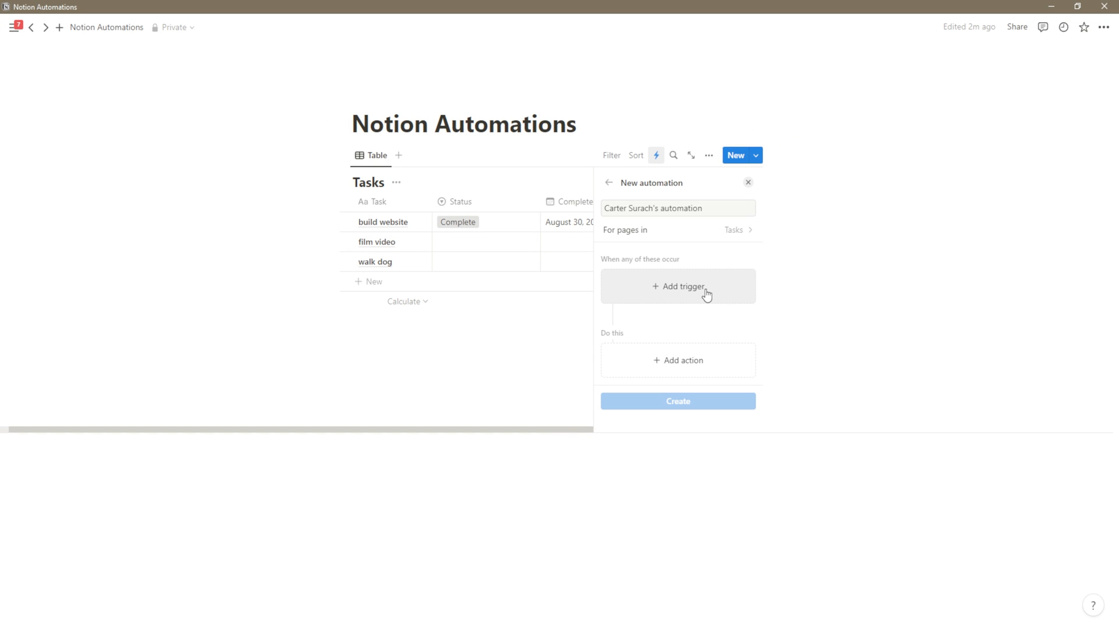
mouse_move(686, 374)
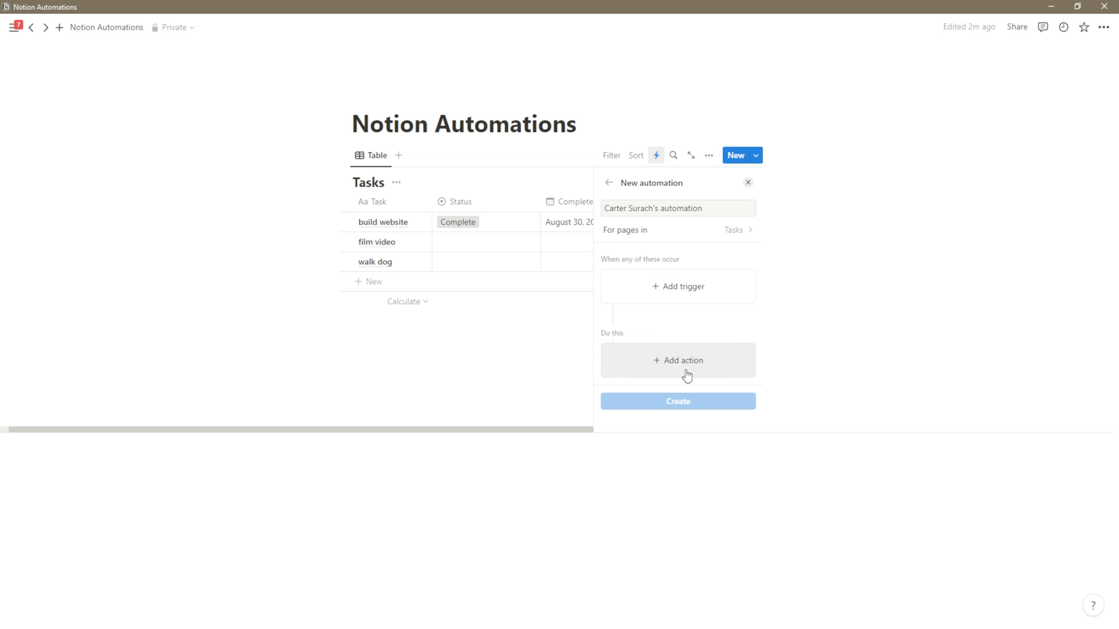